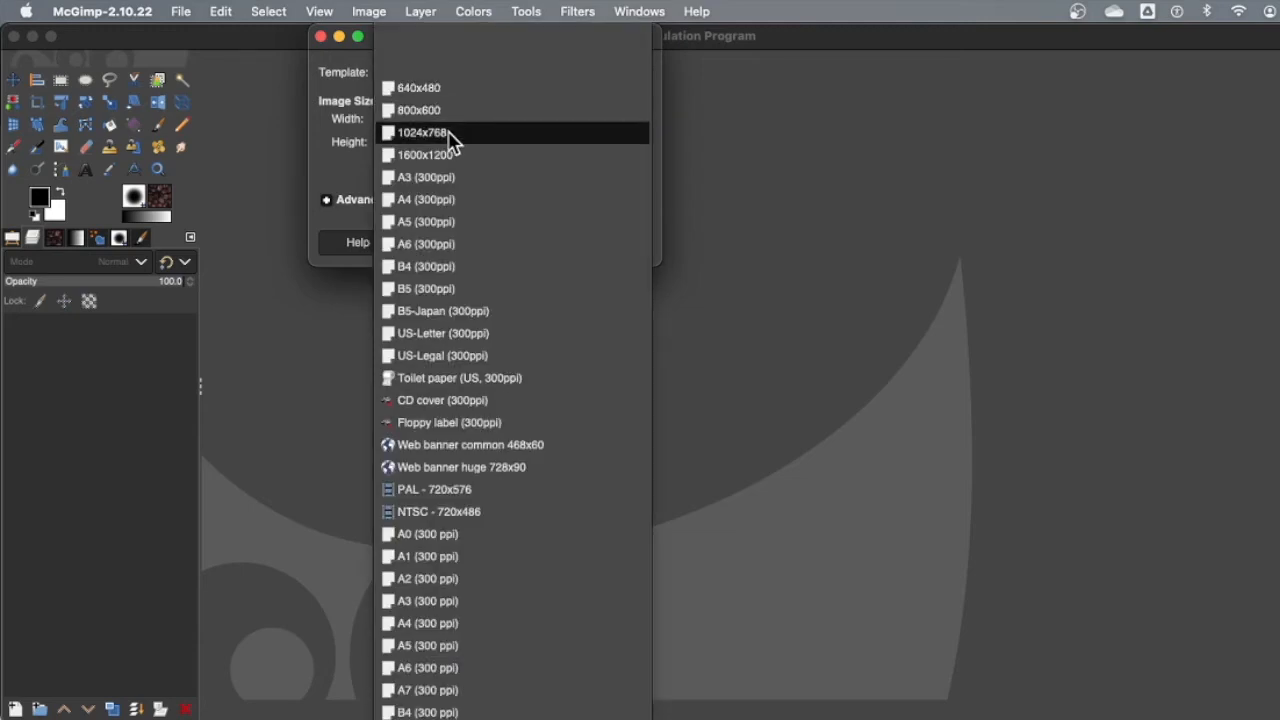
Step: Create a new blank white image from the 1024x768 template
{"action": "left_click", "coordinate": [423, 132]}
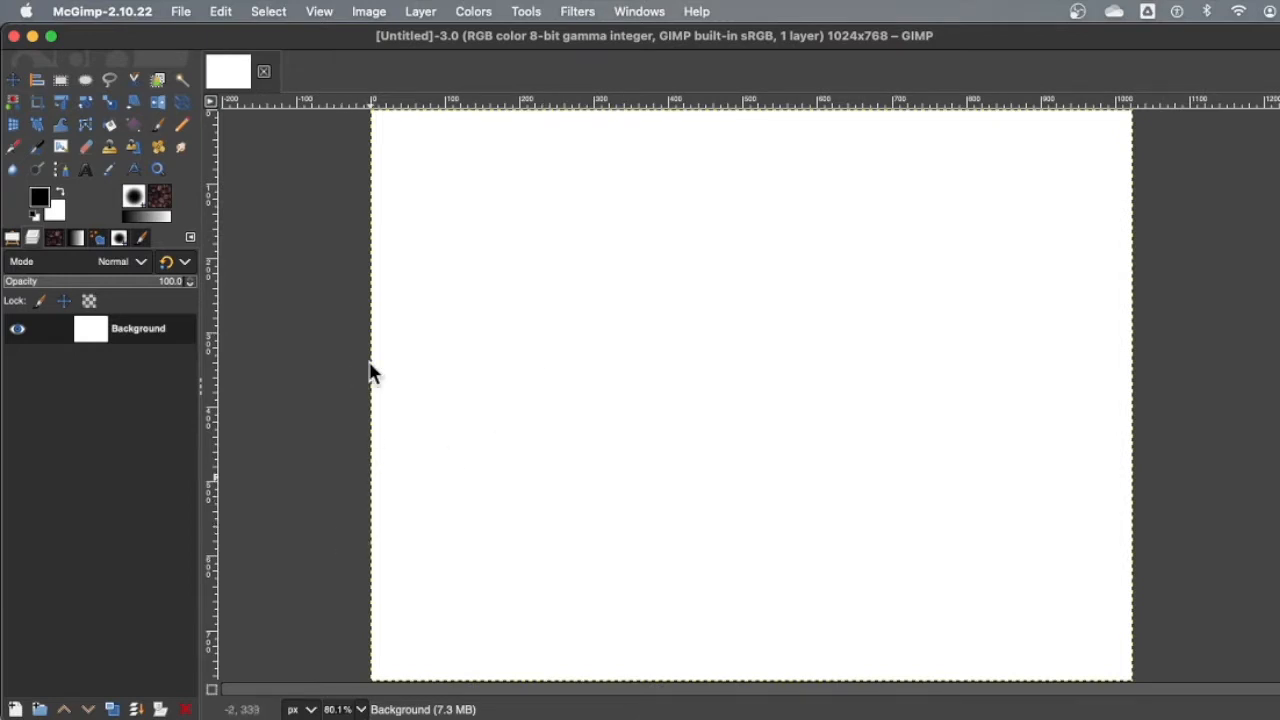
{"action": "mouse_move", "coordinate": [418, 184]}
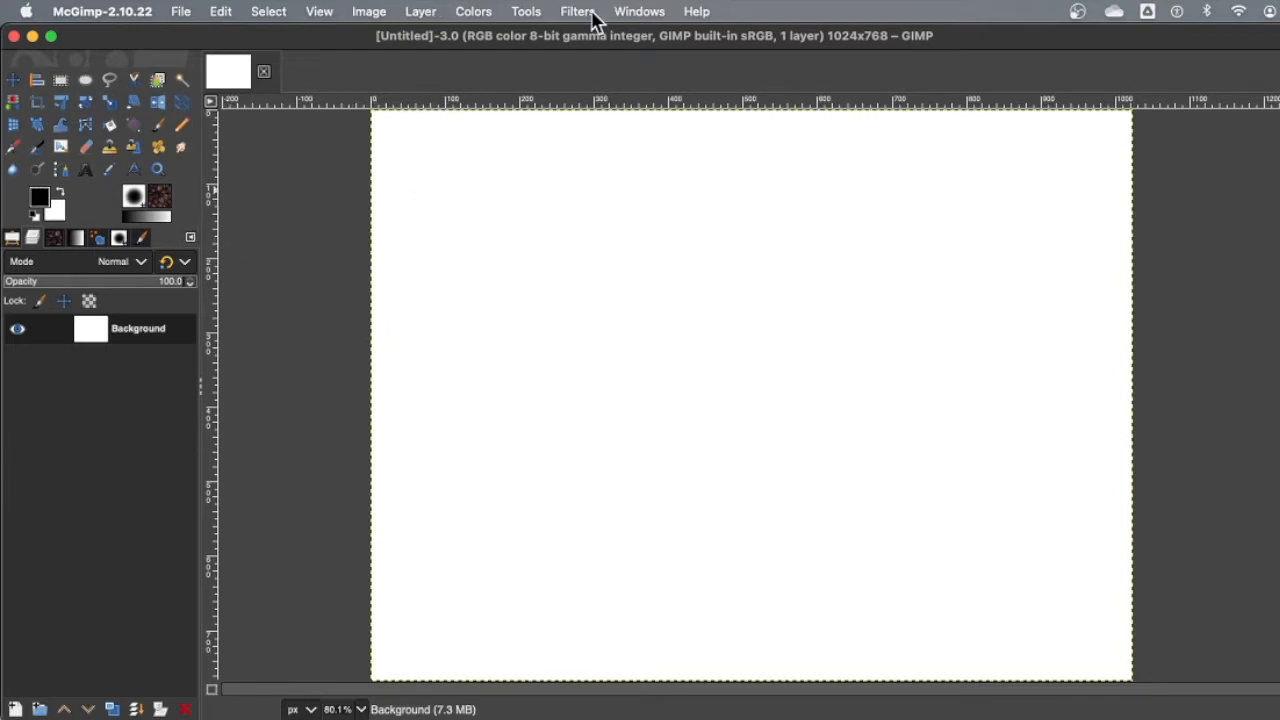
Step: Browse the Filters > Render > Noise options for the blank canvas
{"action": "left_click", "coordinate": [577, 11]}
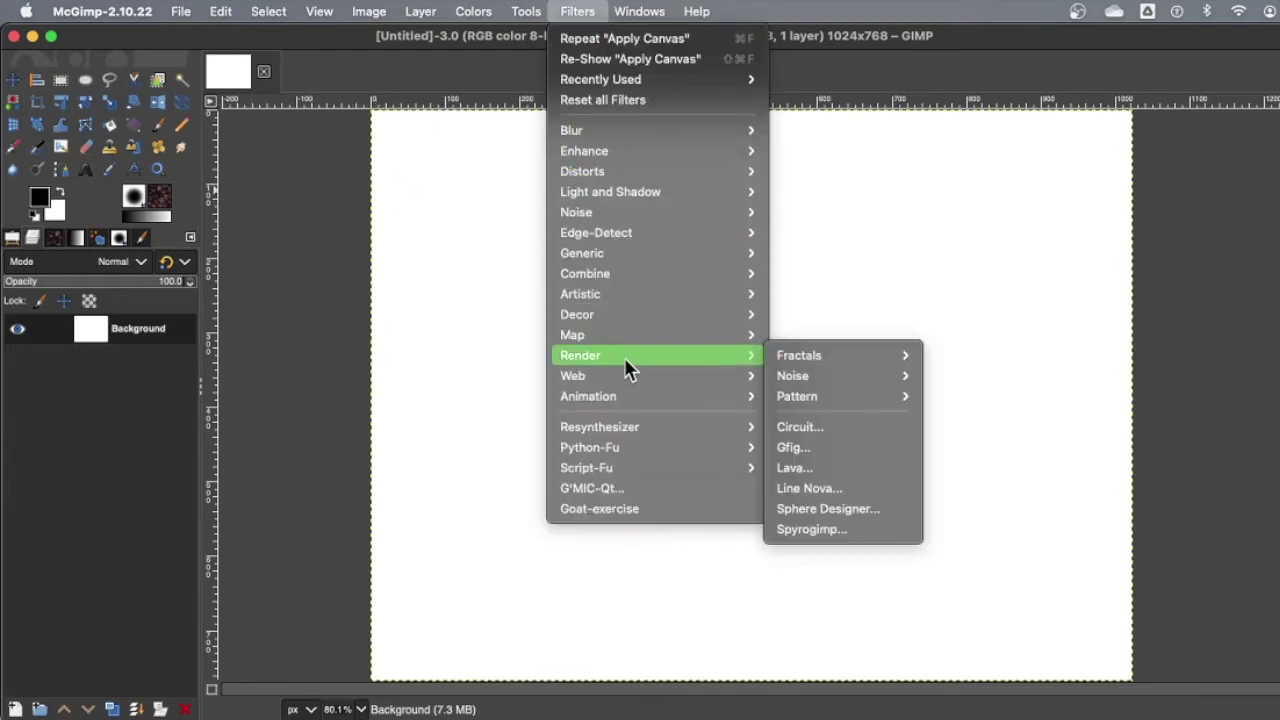
{"action": "mouse_move", "coordinate": [642, 362]}
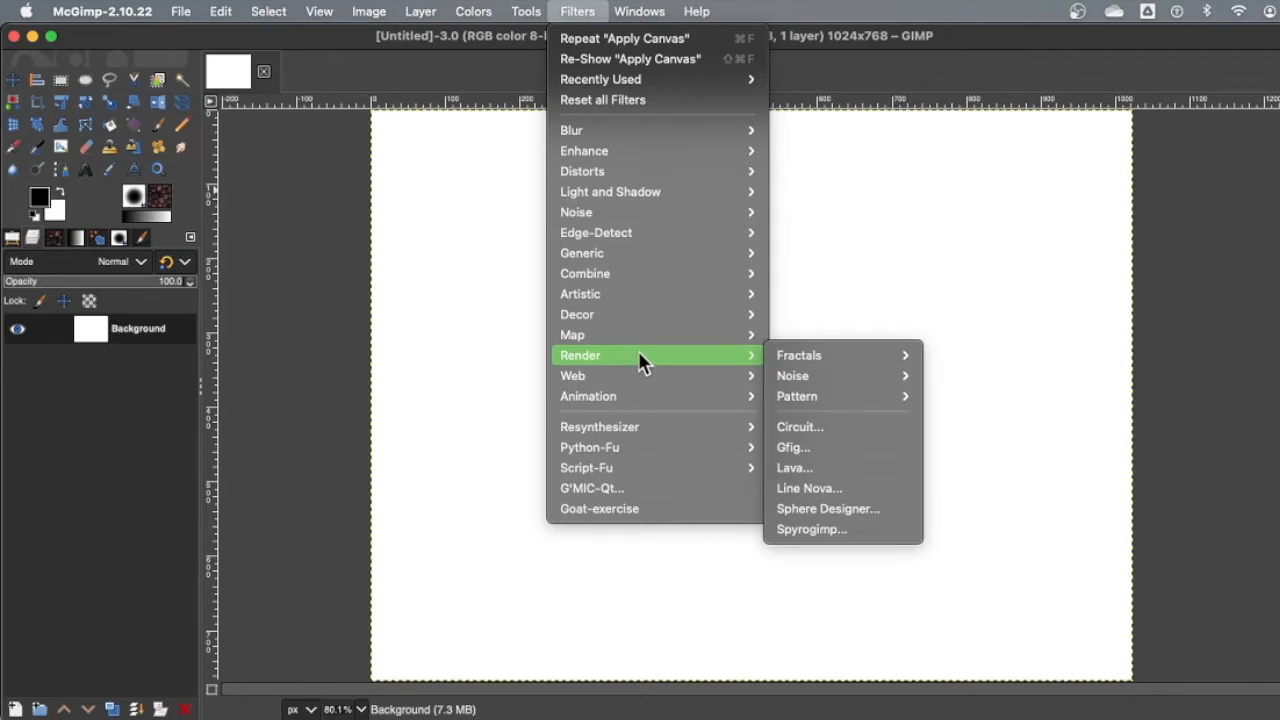
{"action": "mouse_move", "coordinate": [872, 380]}
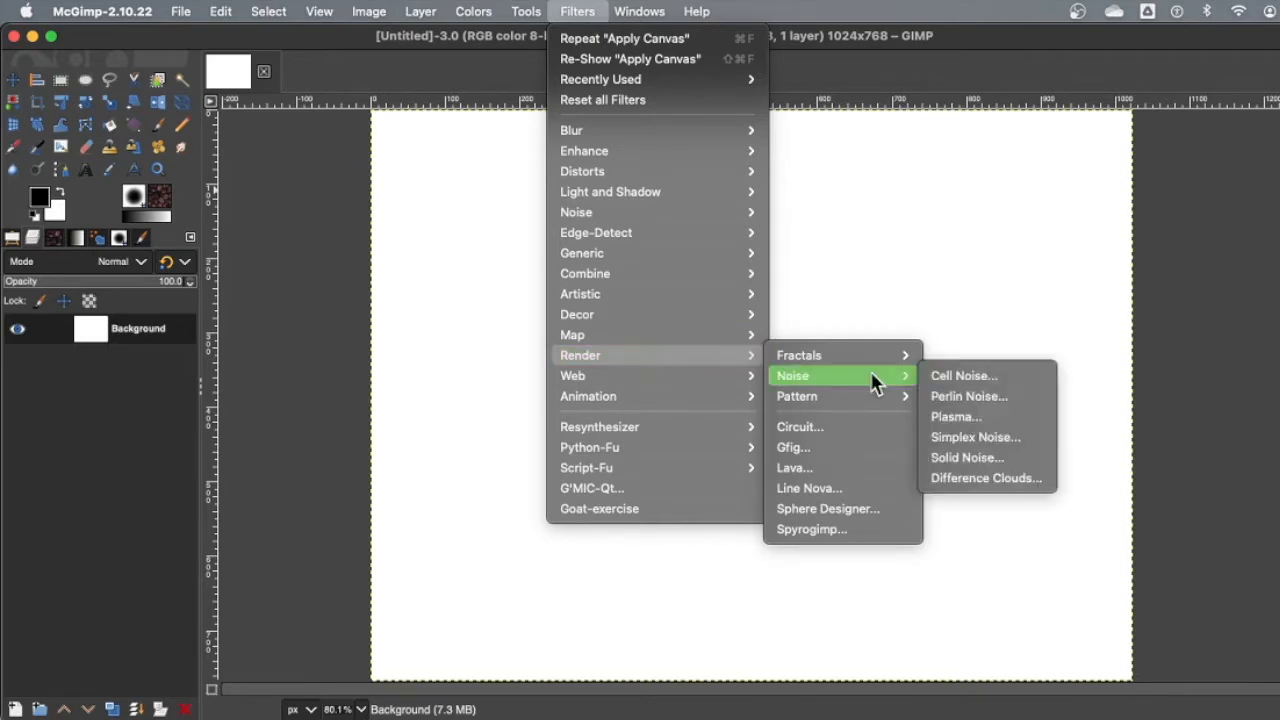
{"action": "mouse_move", "coordinate": [1014, 417]}
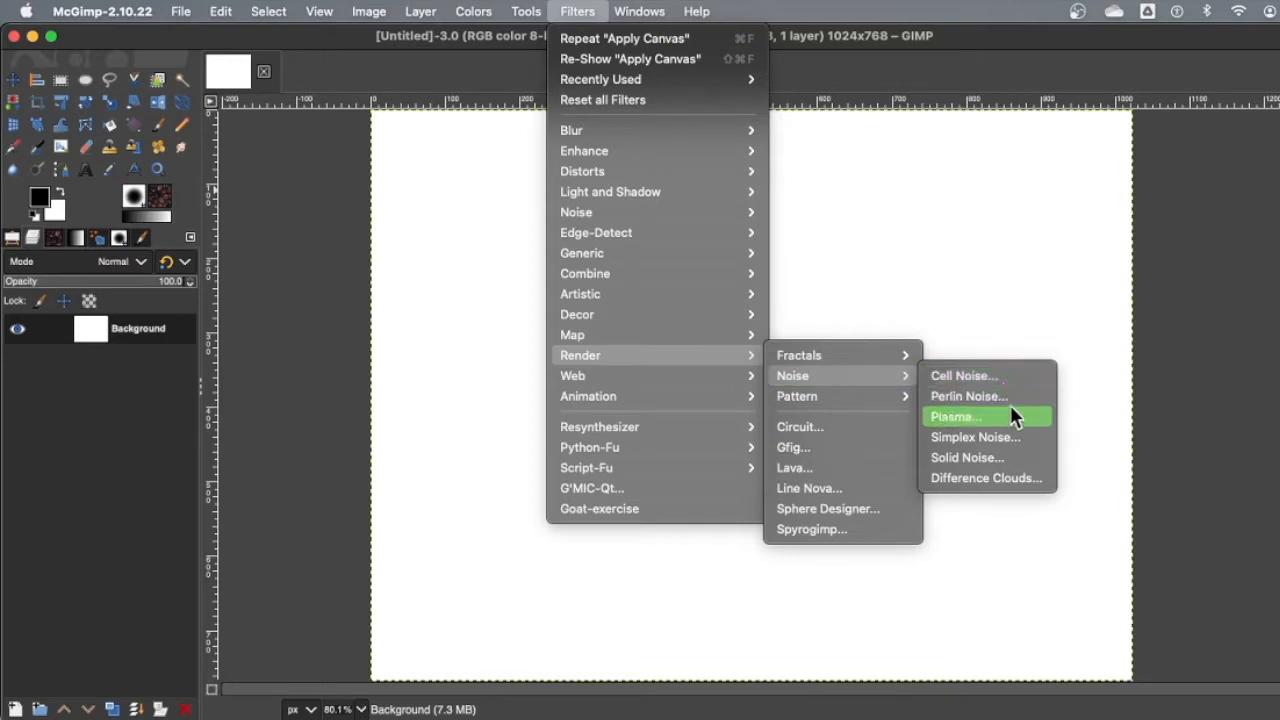
{"action": "mouse_move", "coordinate": [991, 396]}
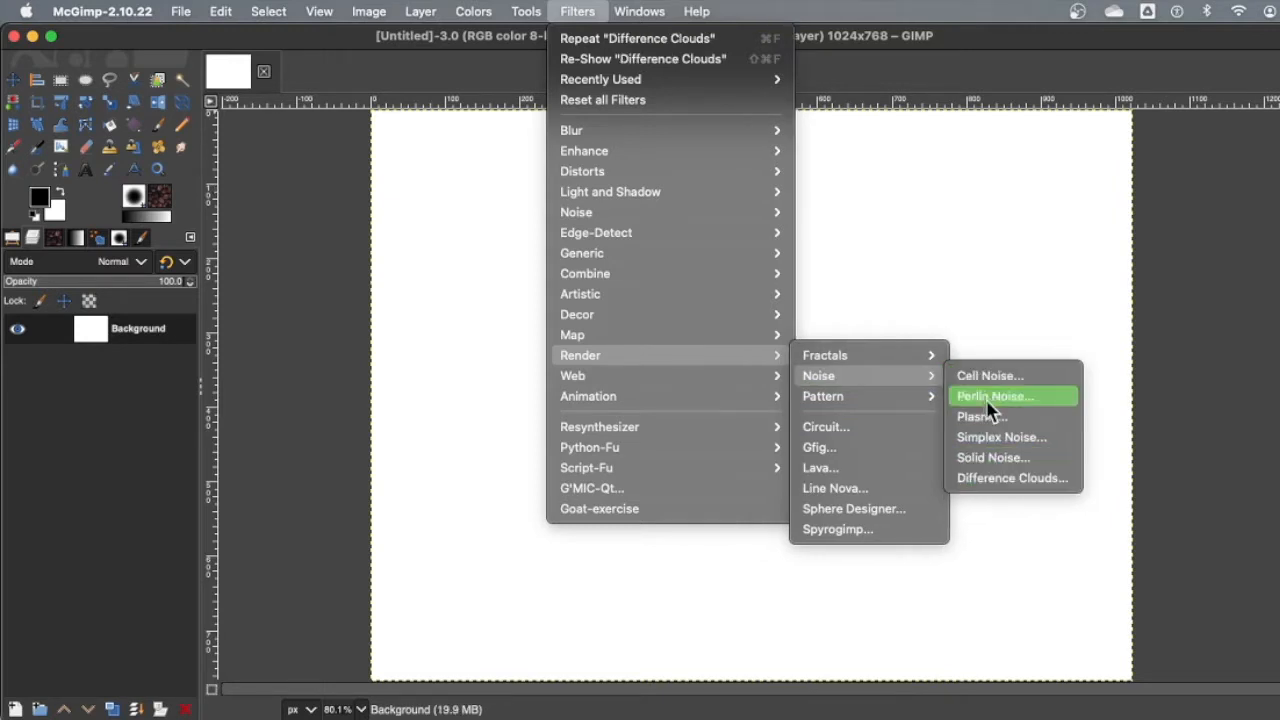
{"action": "mouse_move", "coordinate": [1014, 463]}
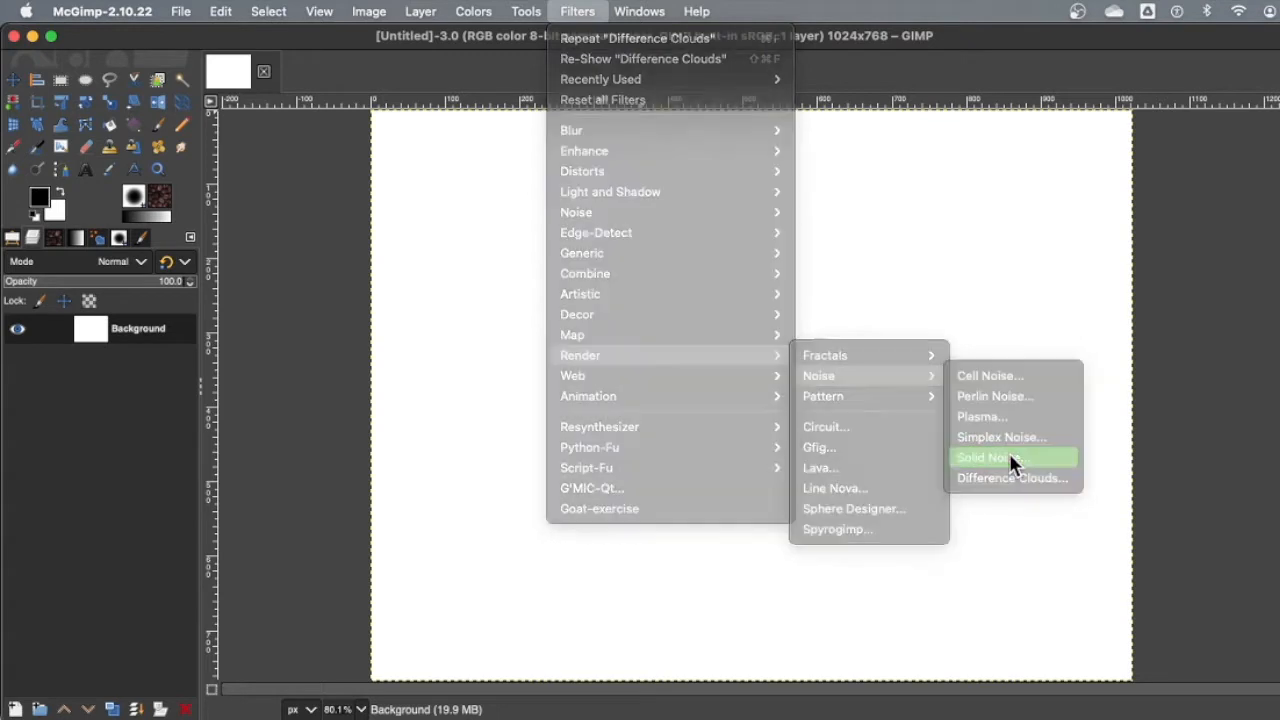
Step: Preview Solid Noise with X size about 9.1 and Y size about 15.1
{"action": "left_click", "coordinate": [990, 457]}
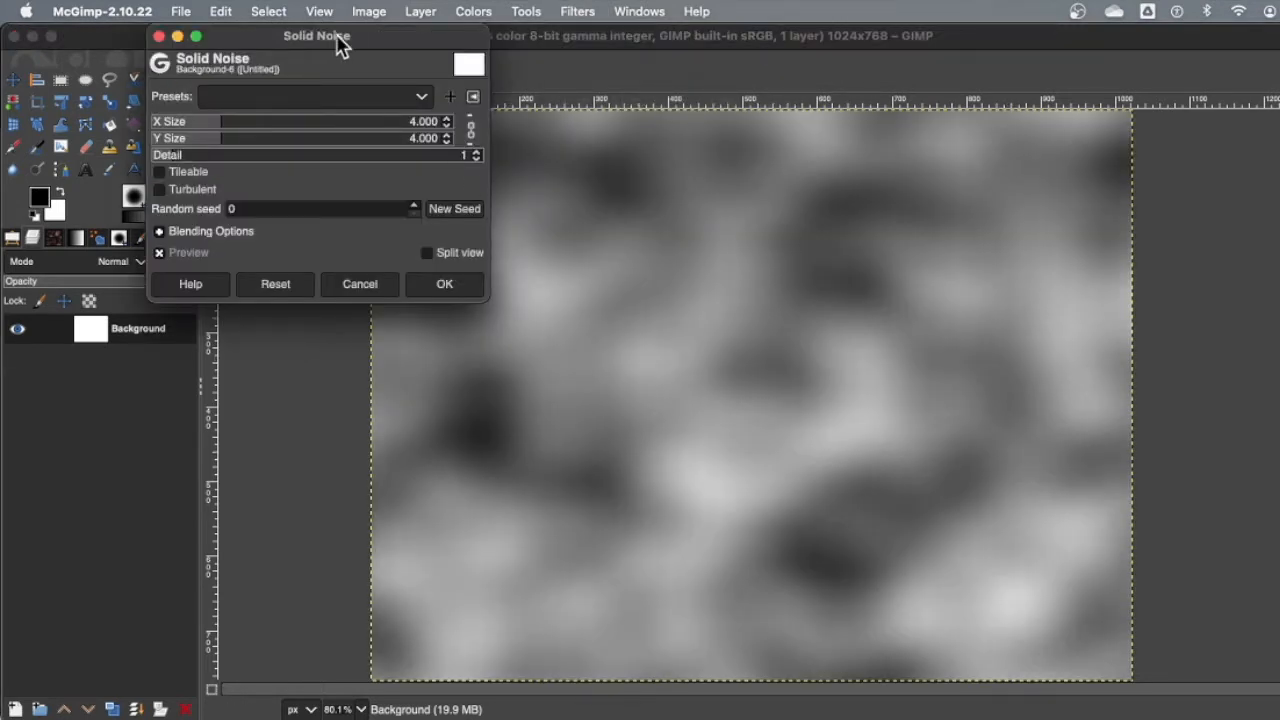
{"action": "left_click_drag", "start_coordinate": [317, 36], "coordinate": [745, 257]}
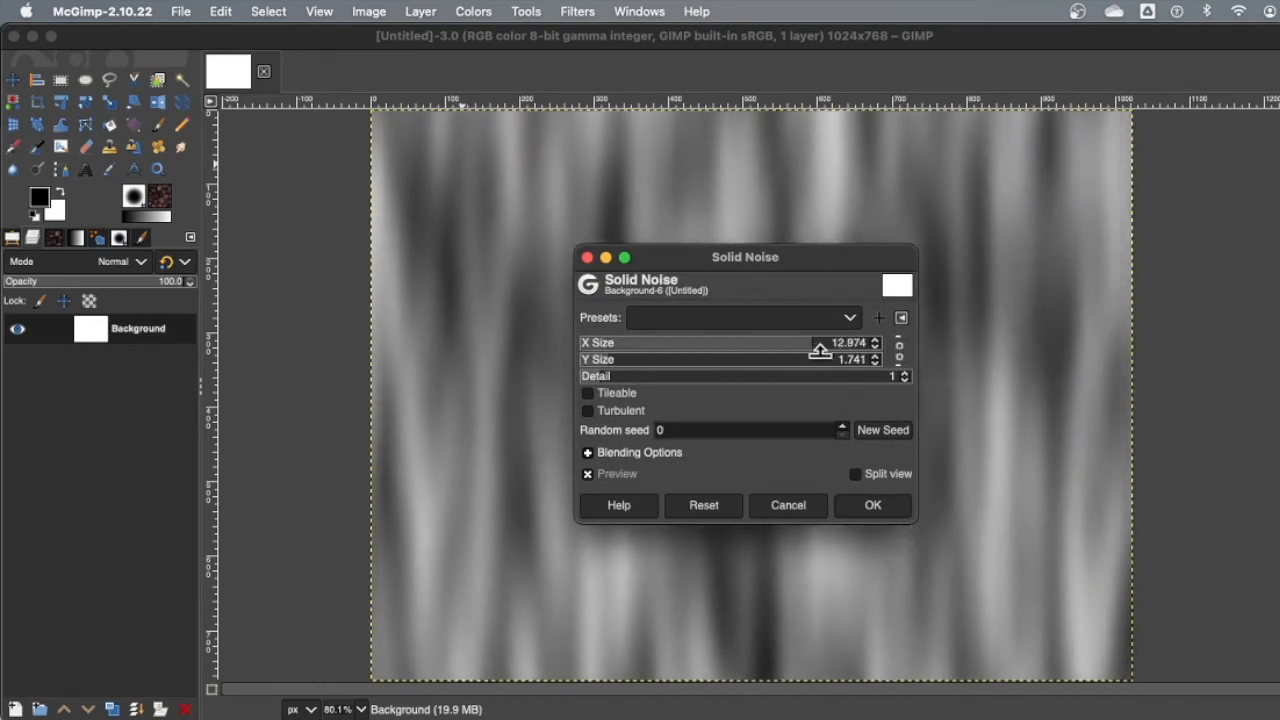
{"action": "left_click_drag", "start_coordinate": [820, 342], "coordinate": [875, 342]}
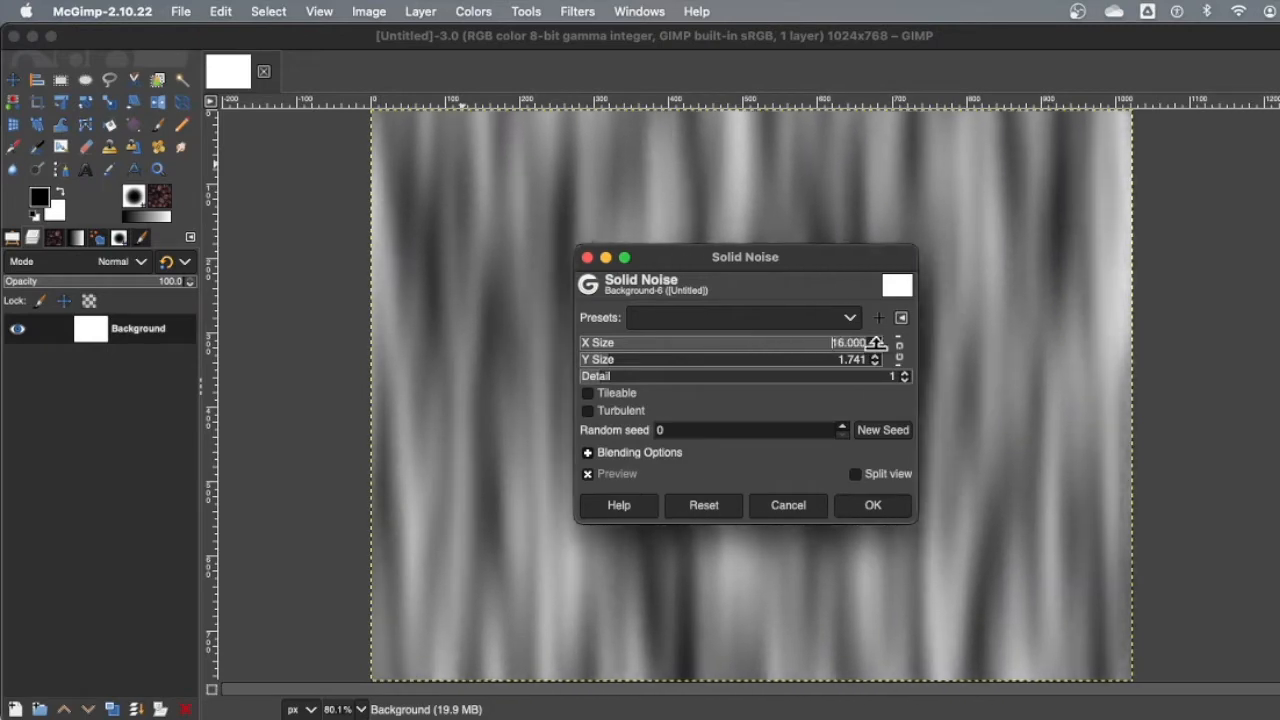
{"action": "left_click_drag", "start_coordinate": [875, 342], "coordinate": [770, 342]}
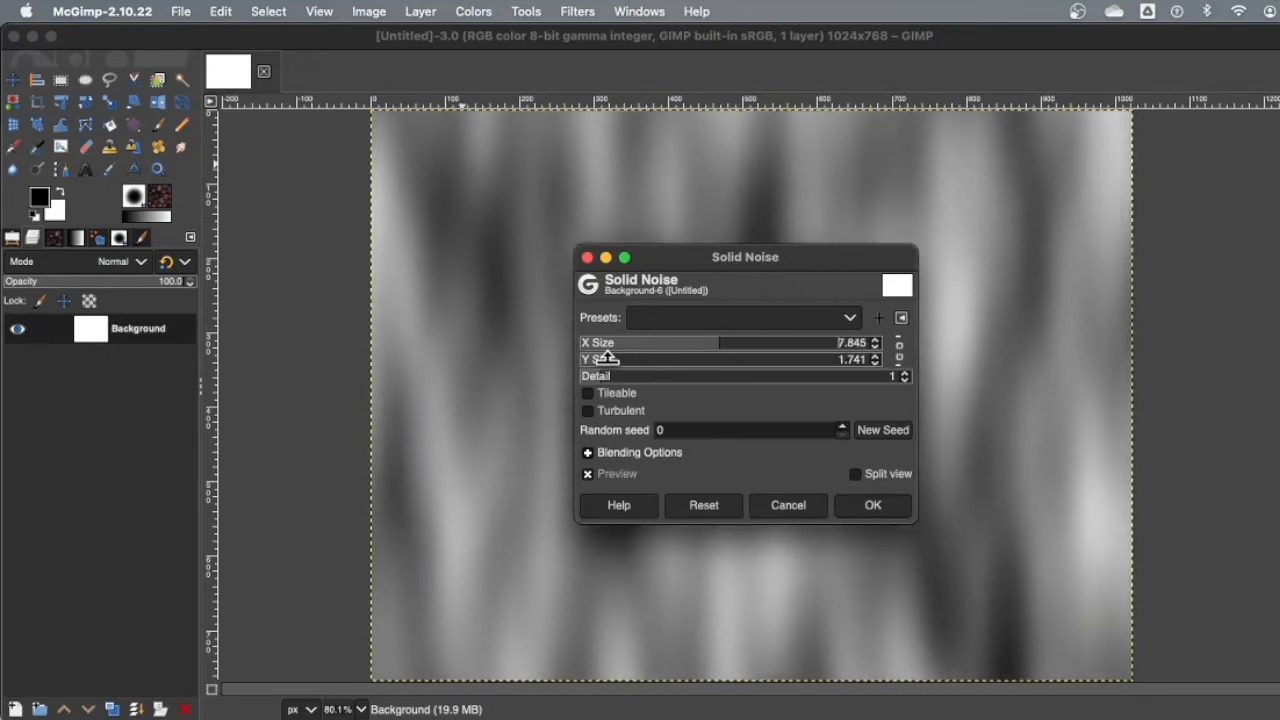
{"action": "left_click_drag", "start_coordinate": [600, 359], "coordinate": [850, 359]}
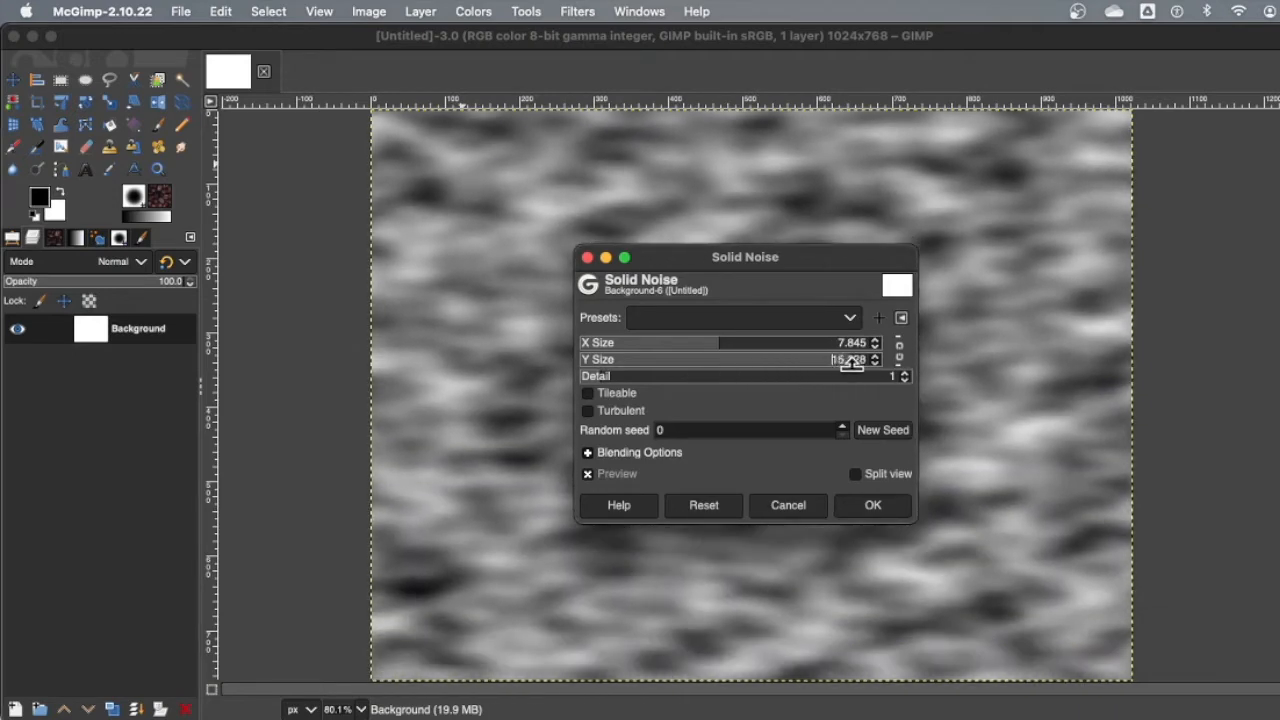
{"action": "left_click_drag", "start_coordinate": [850, 342], "coordinate": [625, 342]}
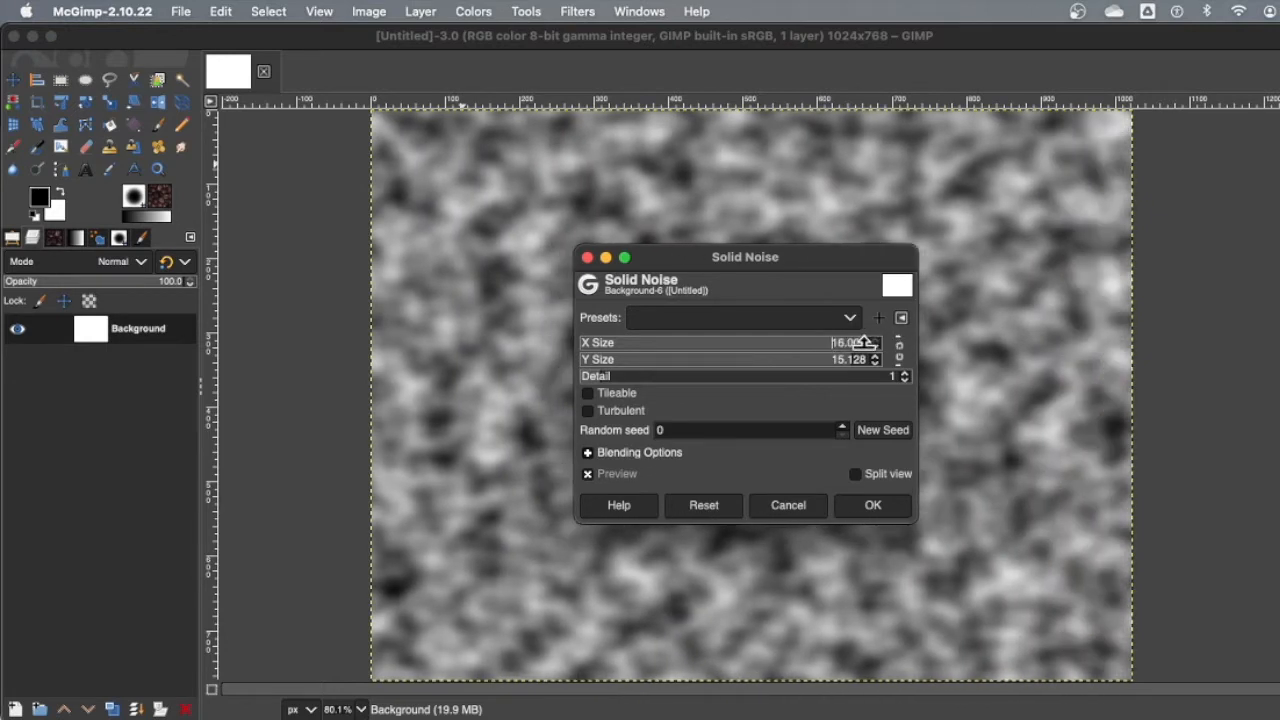
{"action": "left_click_drag", "start_coordinate": [860, 342], "coordinate": [742, 342]}
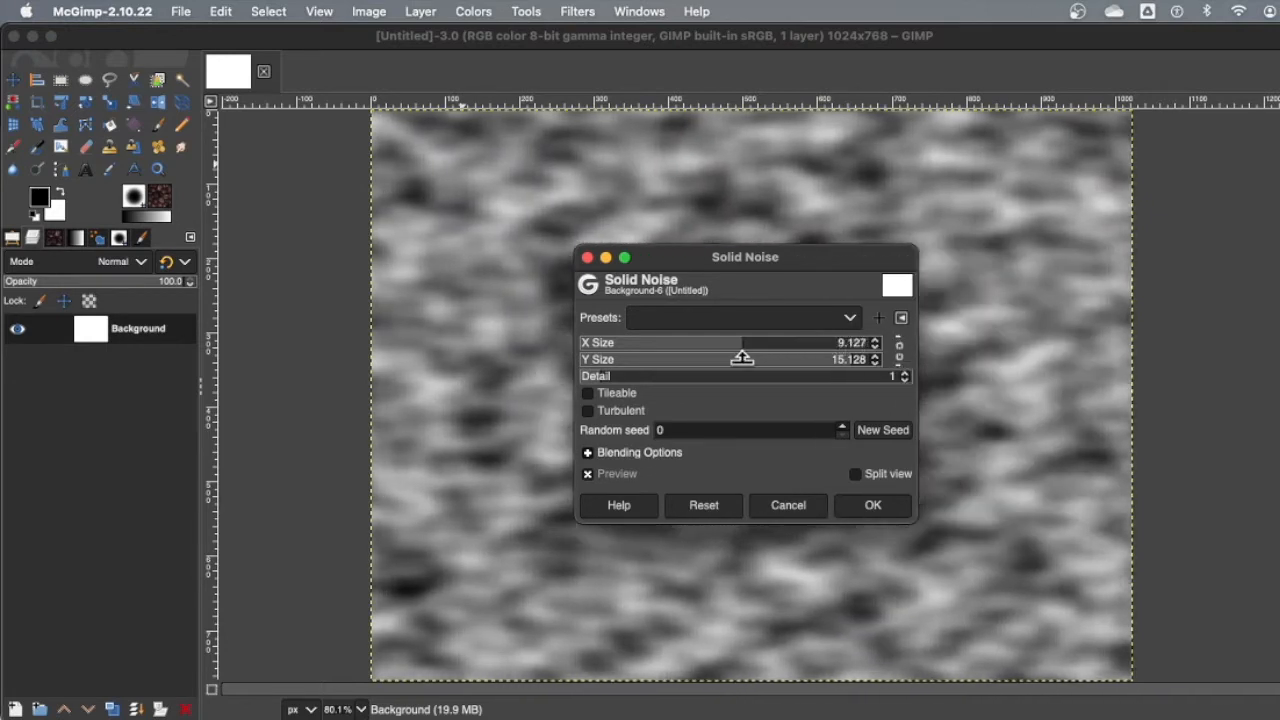
Step: Apply grey solid noise with Turbulent and Tileable off, a new seed and X size about 11.2
{"action": "left_click", "coordinate": [588, 411]}
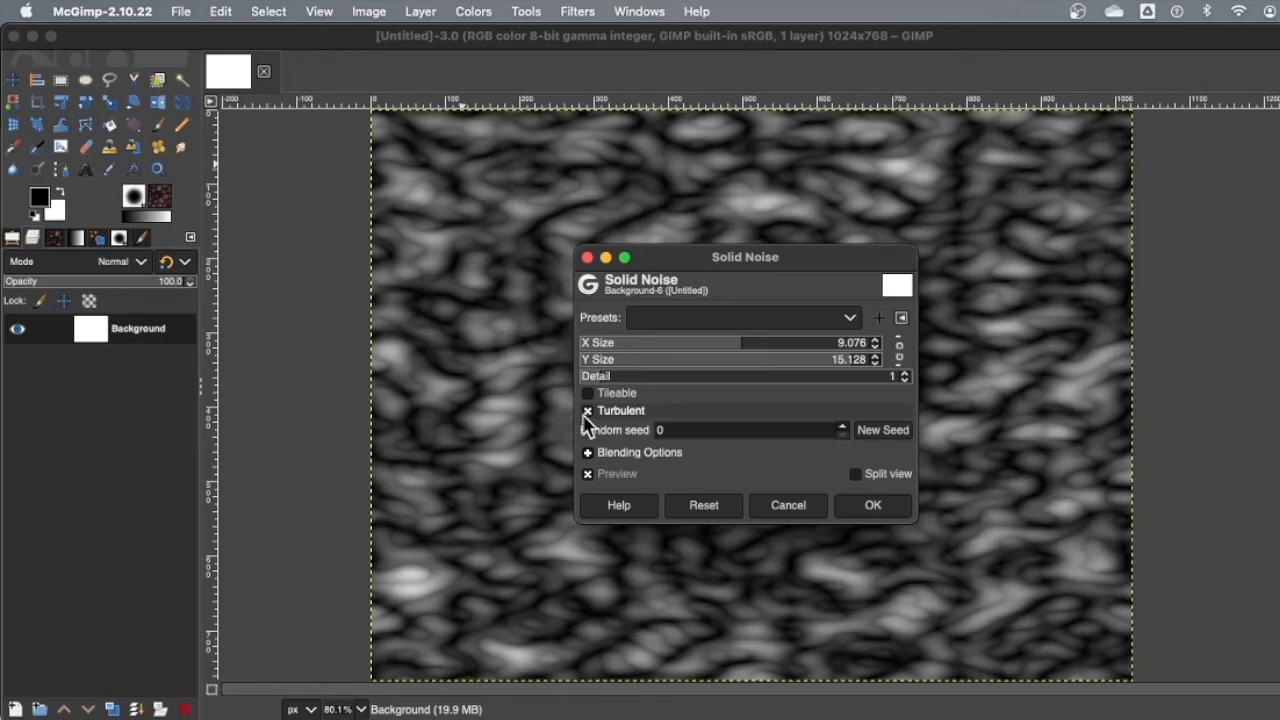
{"action": "left_click", "coordinate": [587, 410]}
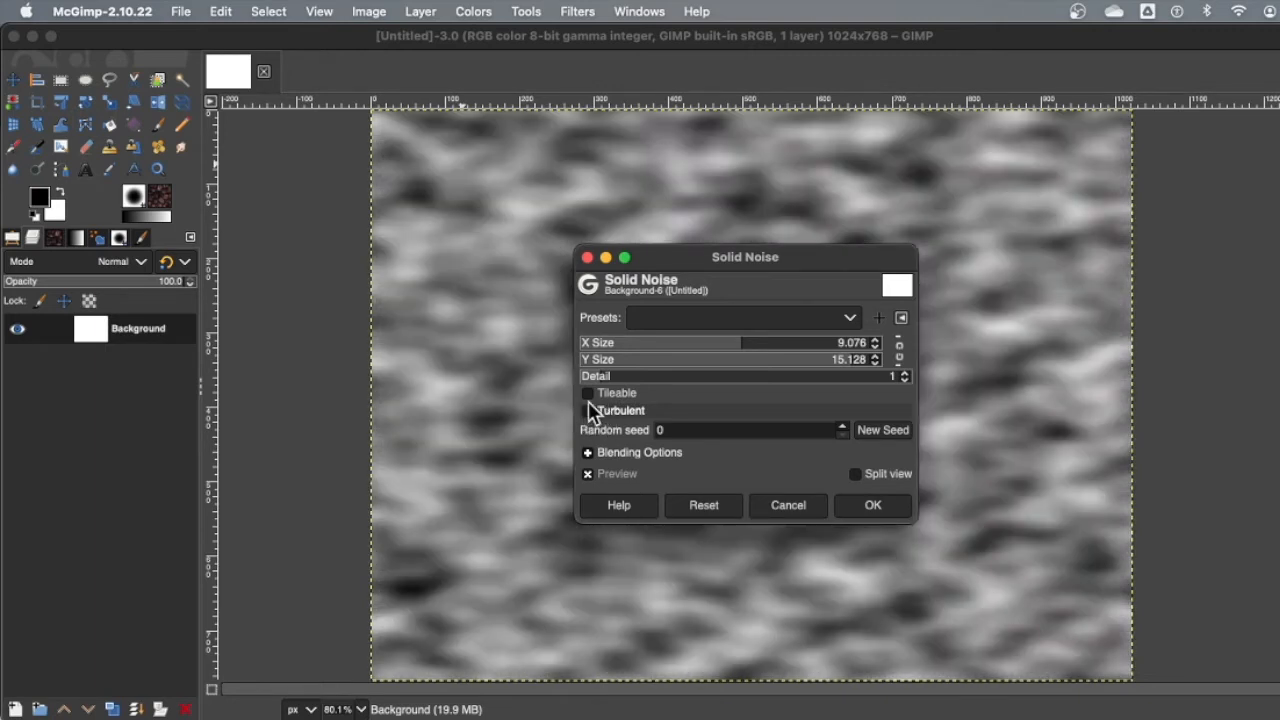
{"action": "left_click", "coordinate": [588, 393]}
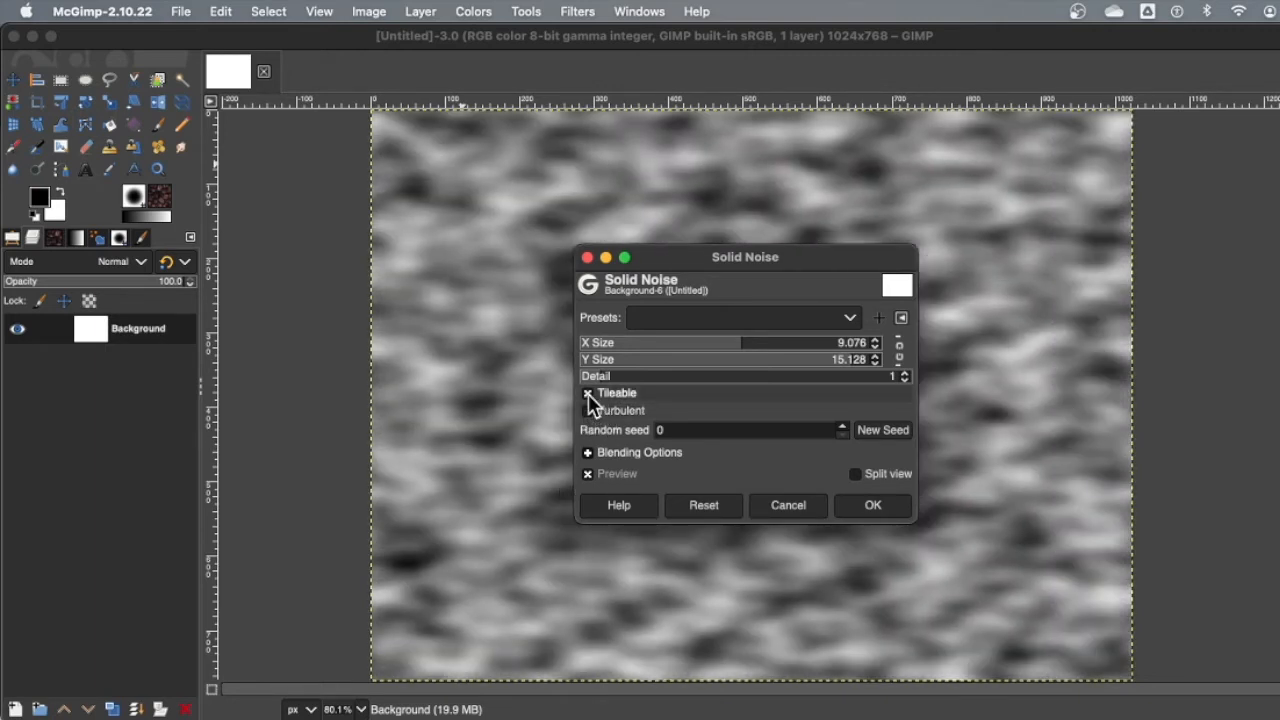
{"action": "left_click", "coordinate": [587, 393]}
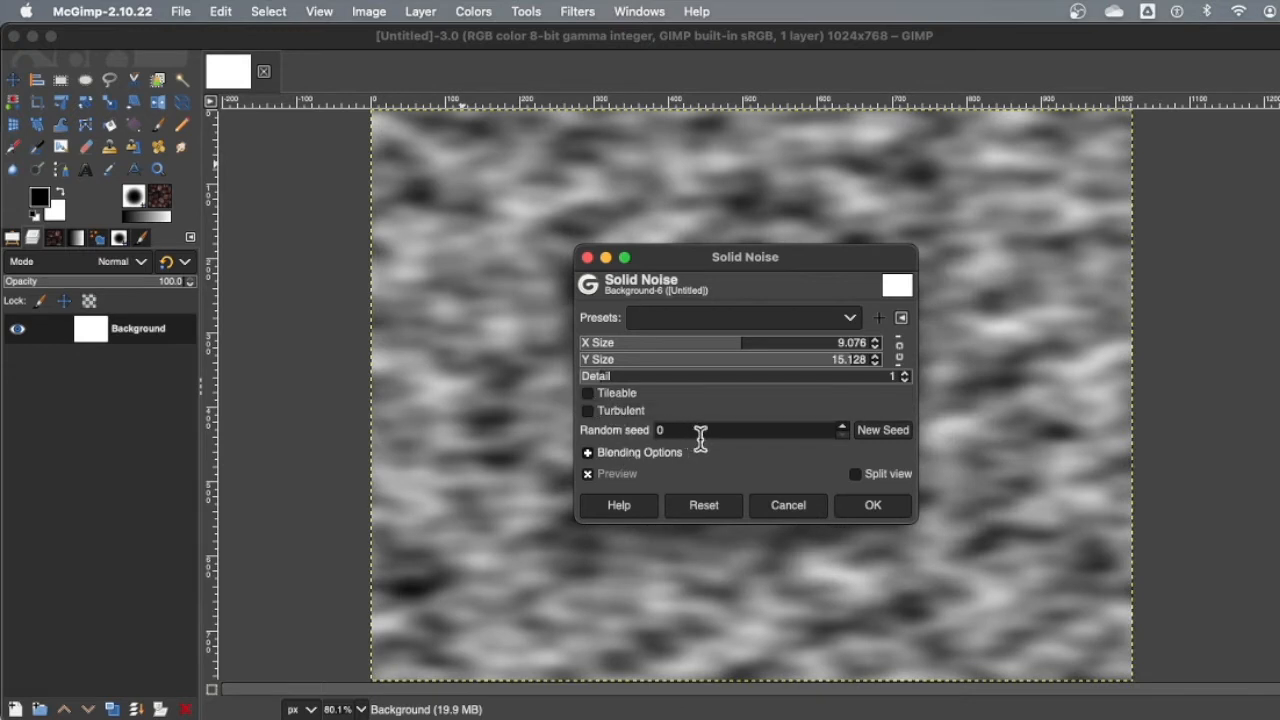
{"action": "left_click", "coordinate": [882, 430]}
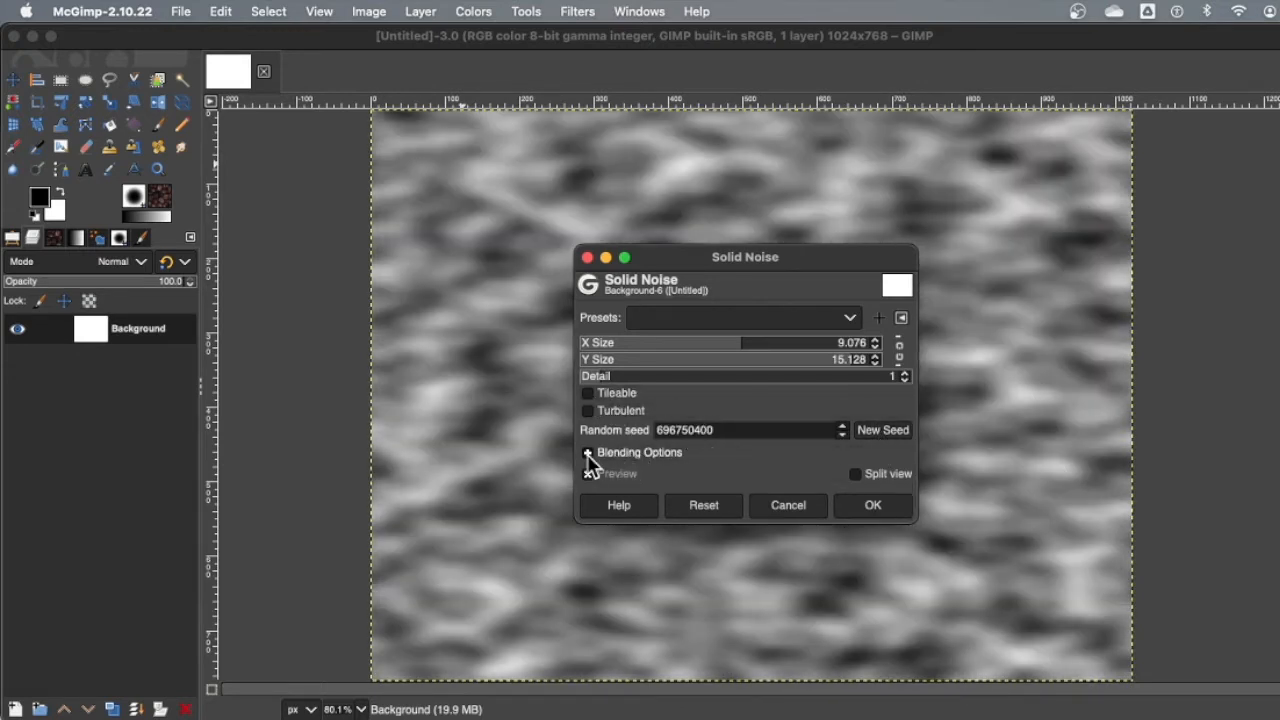
{"action": "left_click", "coordinate": [588, 452]}
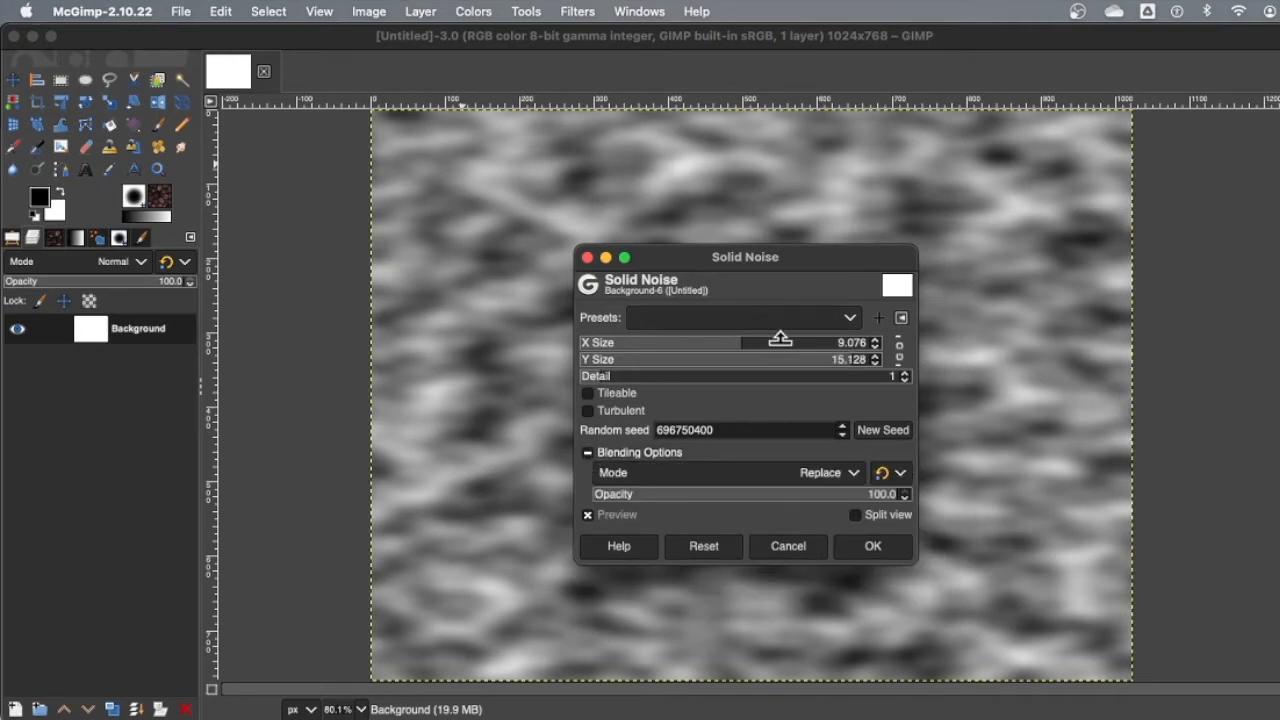
{"action": "left_click_drag", "start_coordinate": [778, 342], "coordinate": [785, 342]}
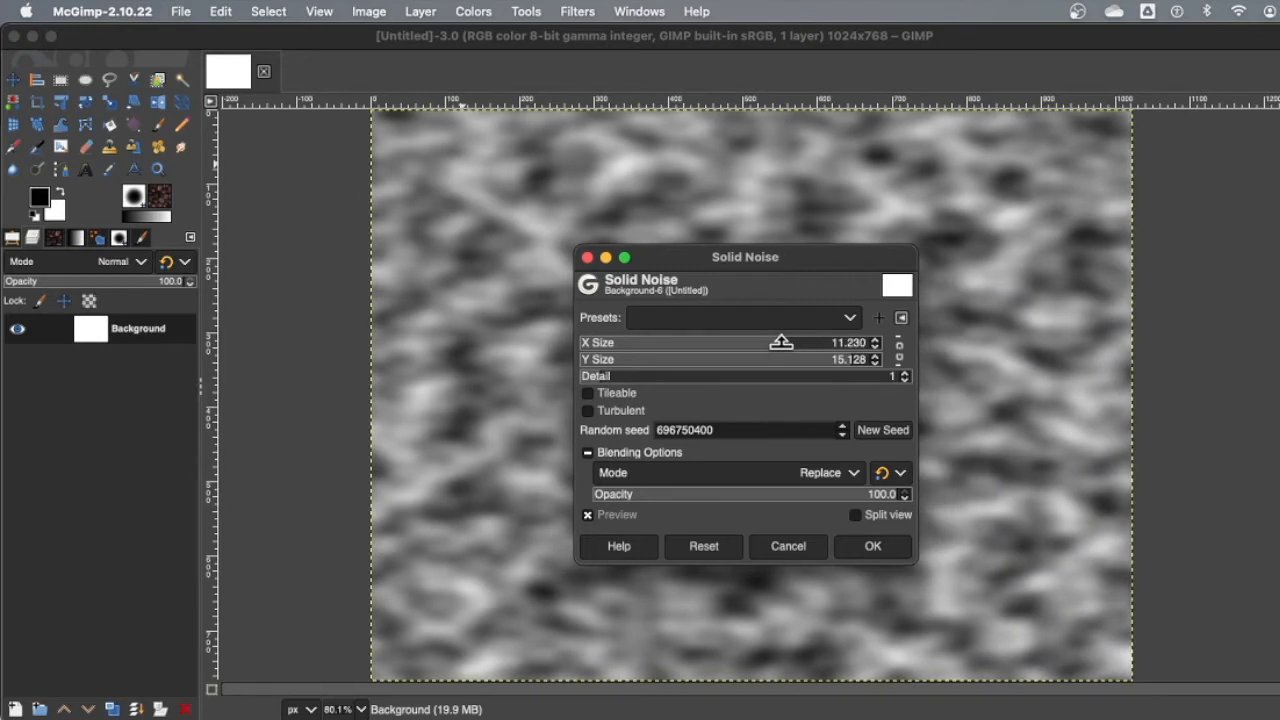
{"action": "left_click", "coordinate": [872, 546]}
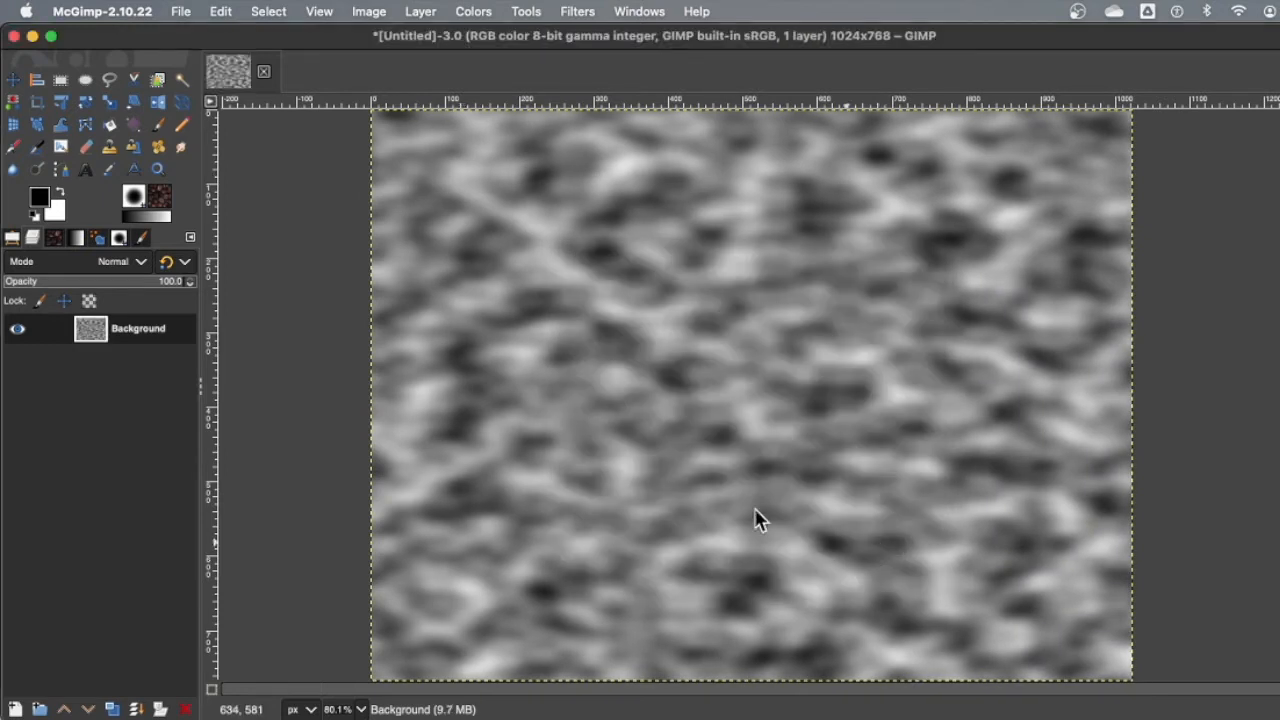
{"action": "mouse_move", "coordinate": [666, 196]}
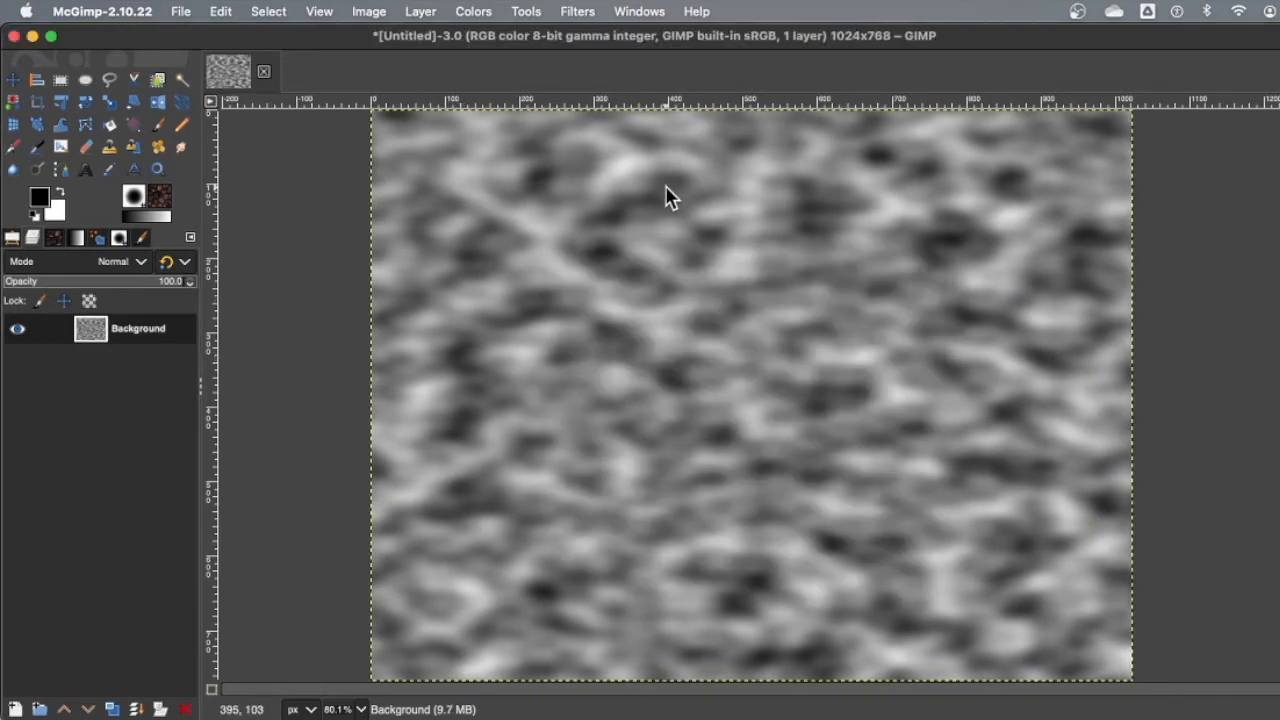
Step: Reopen the rendered noise filters to run Solid Noise over the grey layer
{"action": "left_click", "coordinate": [576, 11]}
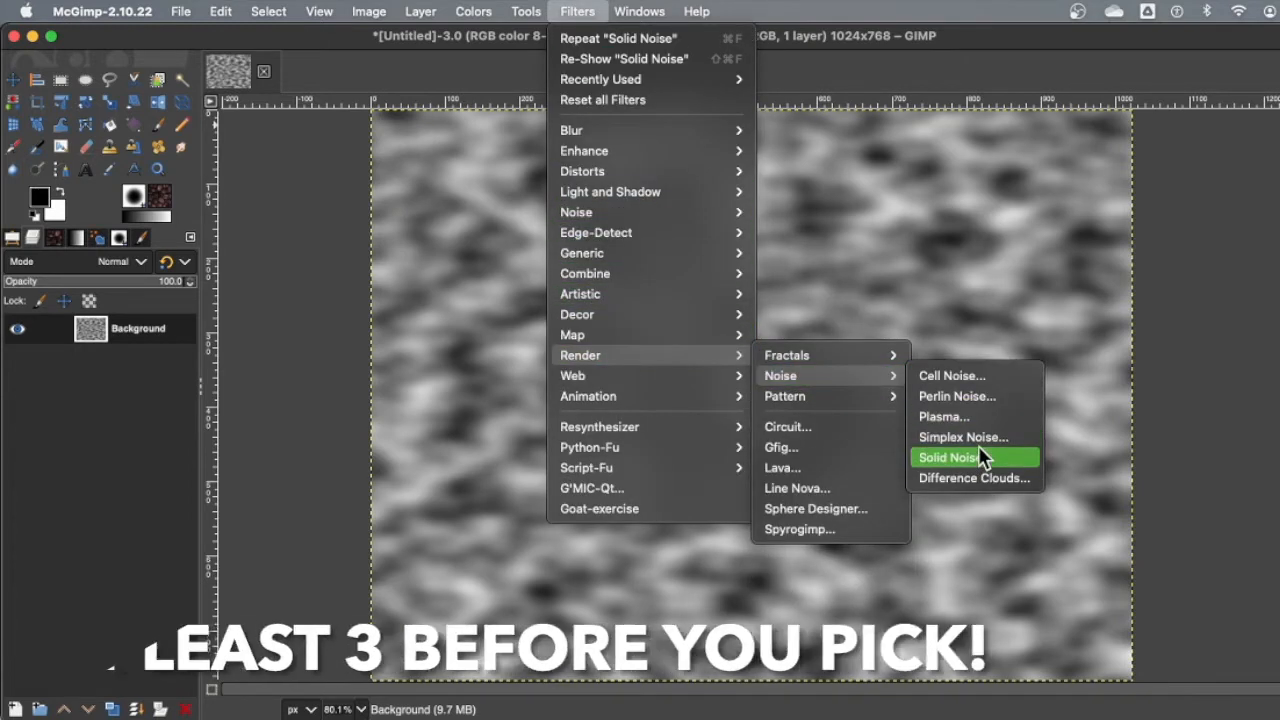
{"action": "mouse_move", "coordinate": [977, 515]}
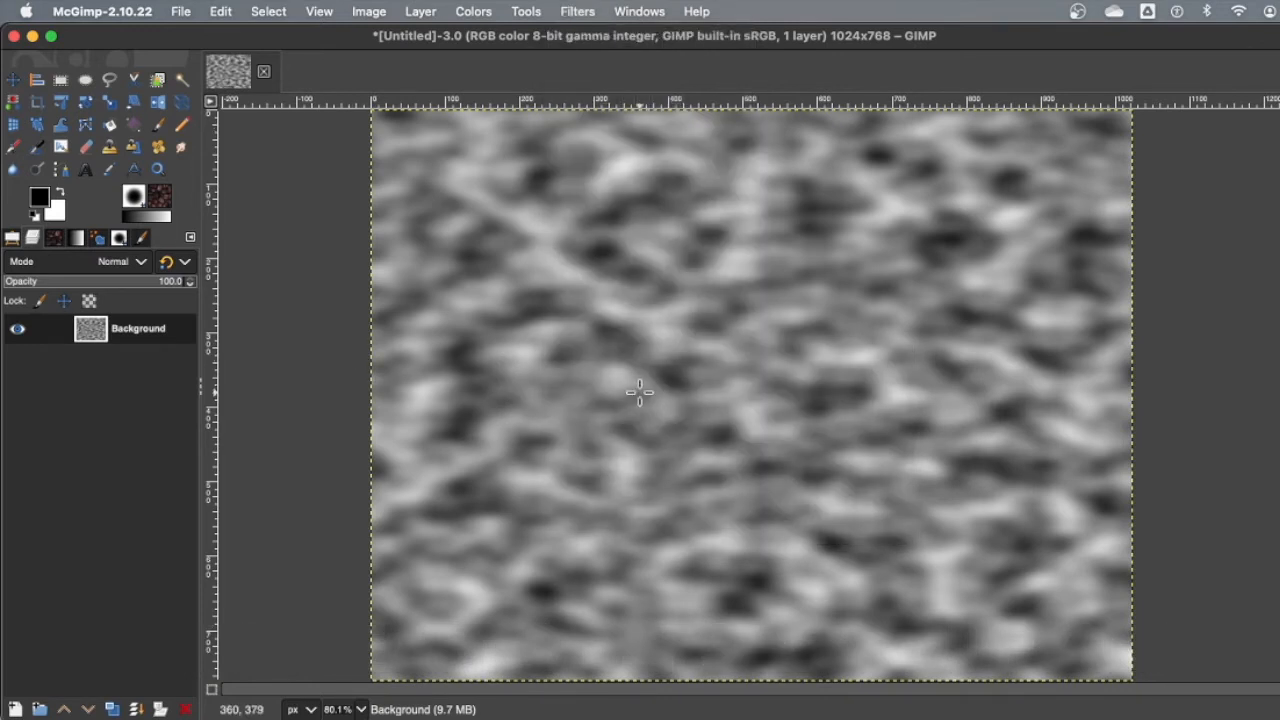
{"action": "mouse_move", "coordinate": [135, 340]}
{"action": "type", "text": "MAIN"}
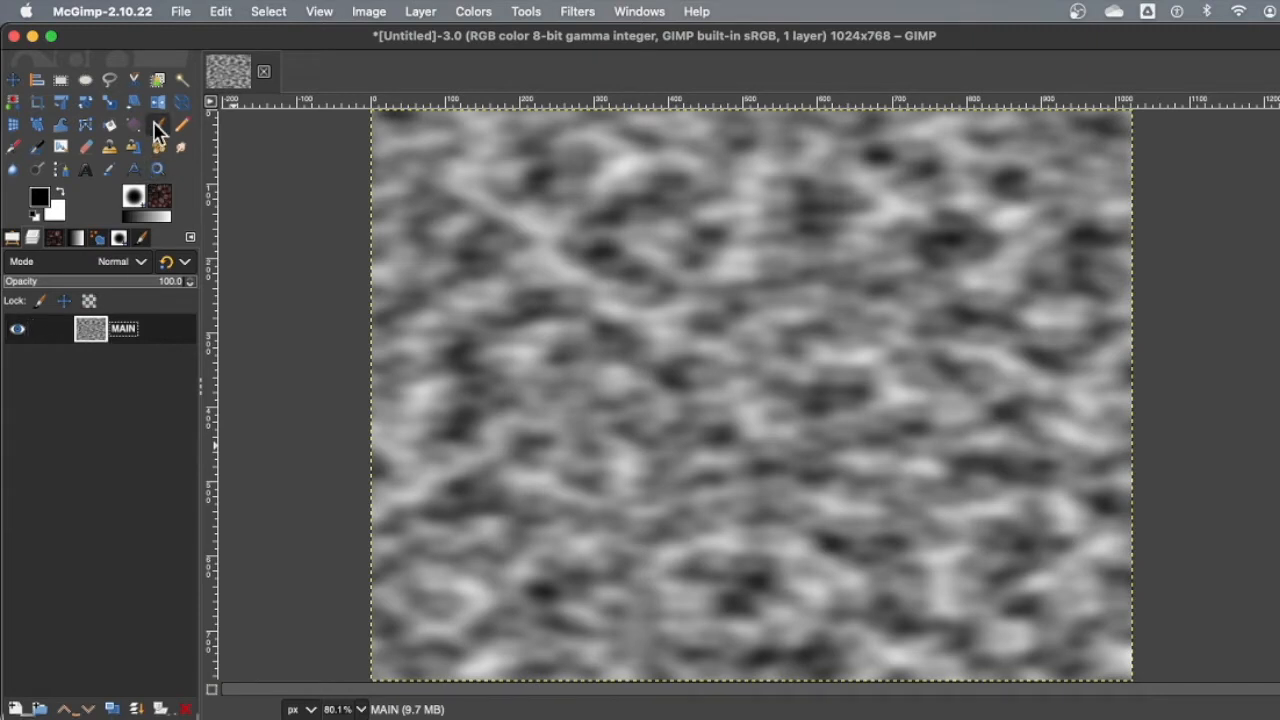
Step: Add a new white-filled layer named BUMP above the MAIN noise layer
{"action": "left_click", "coordinate": [157, 124]}
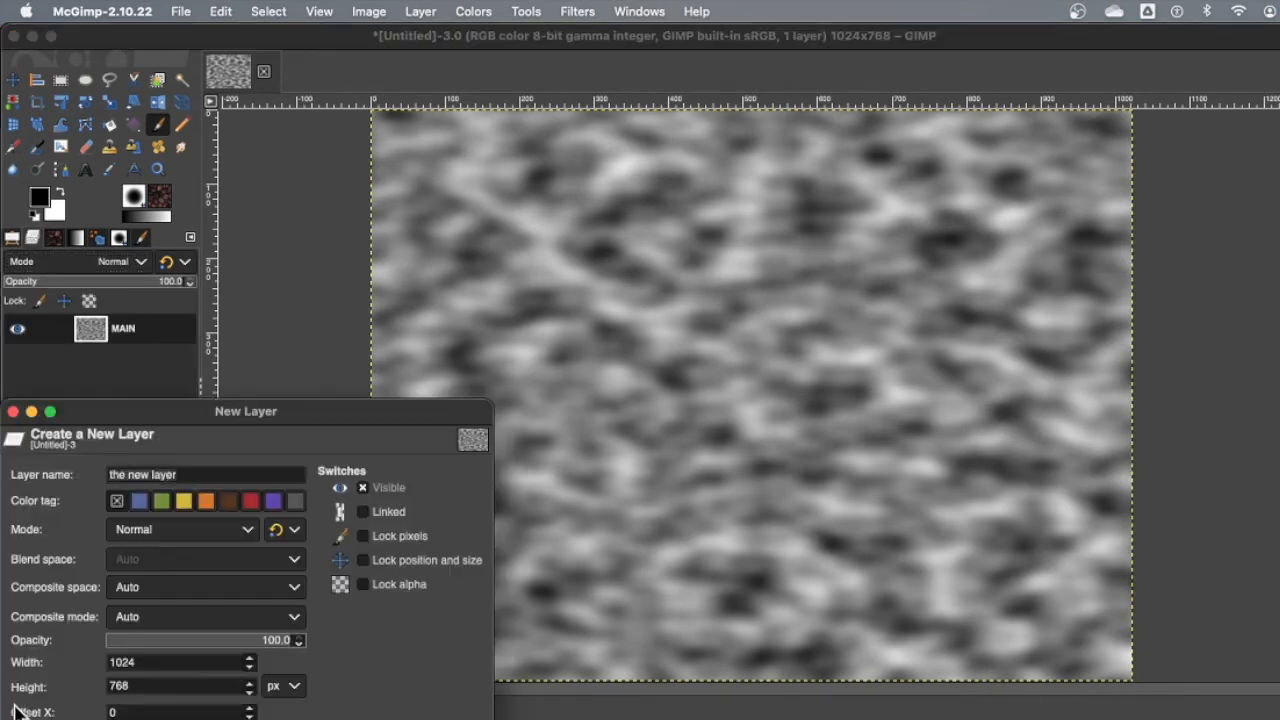
{"action": "type", "text": "B"}
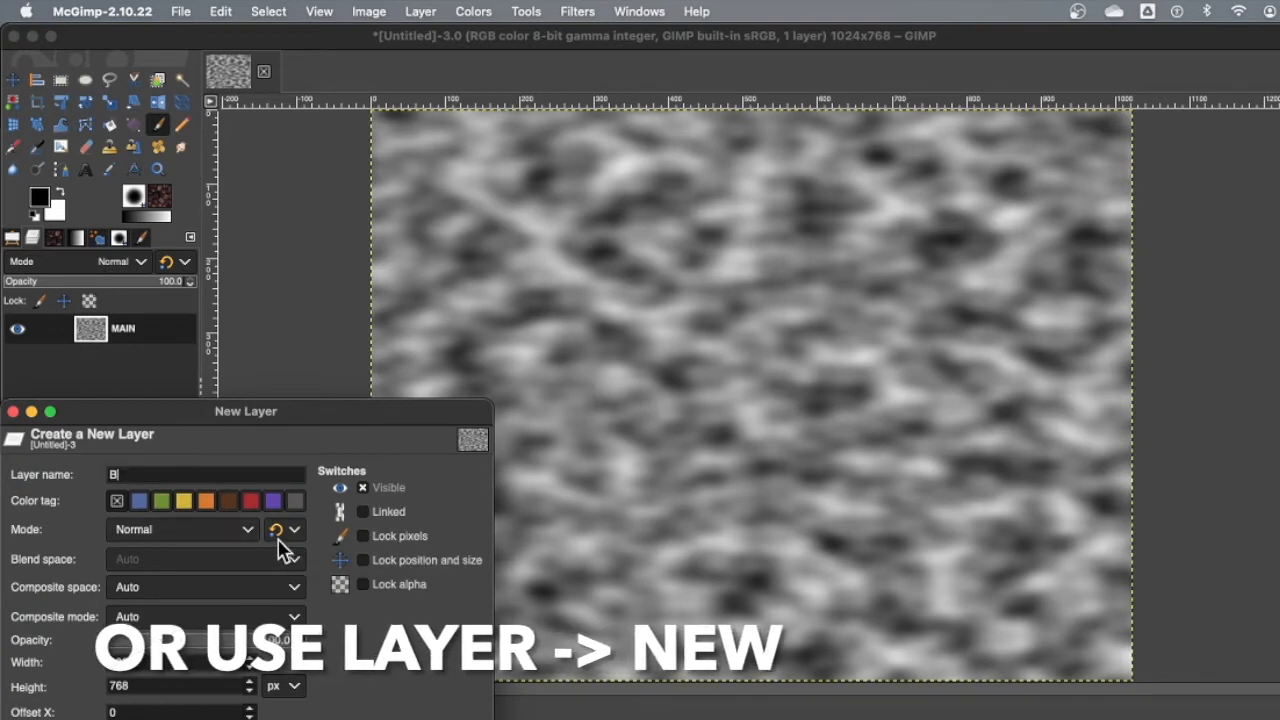
{"action": "type", "text": "UMP"}
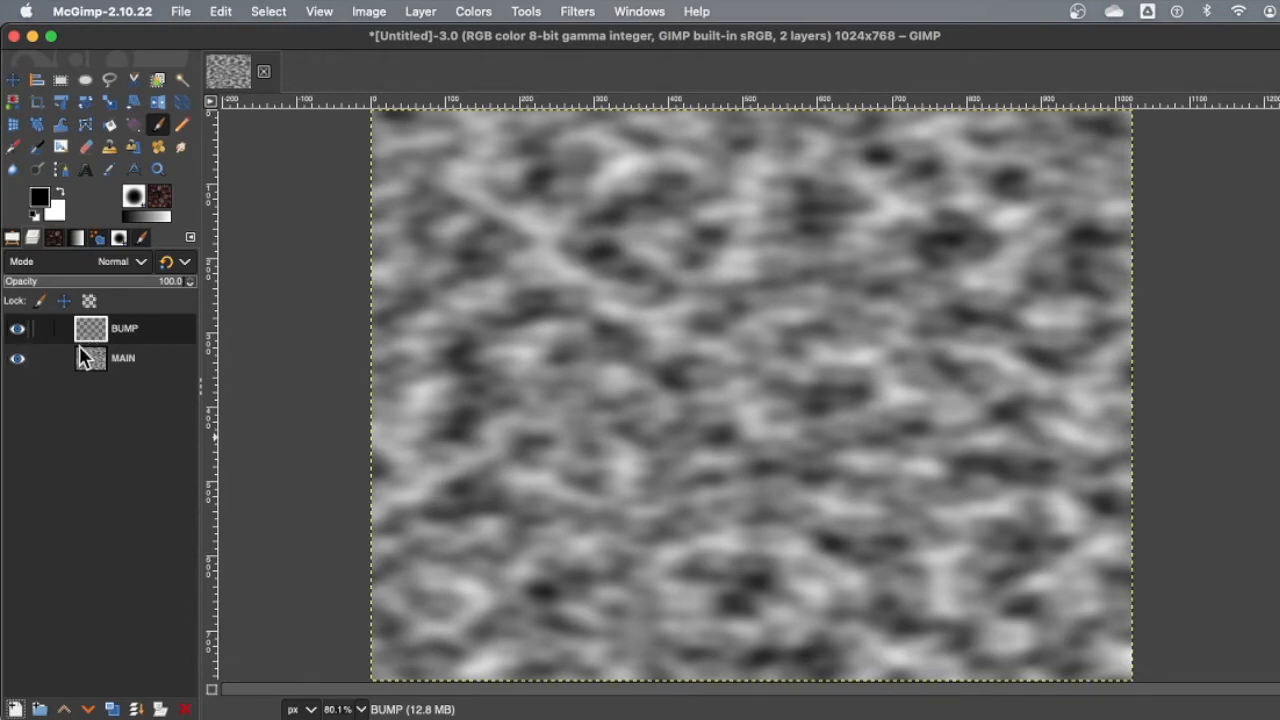
{"action": "mouse_move", "coordinate": [295, 348]}
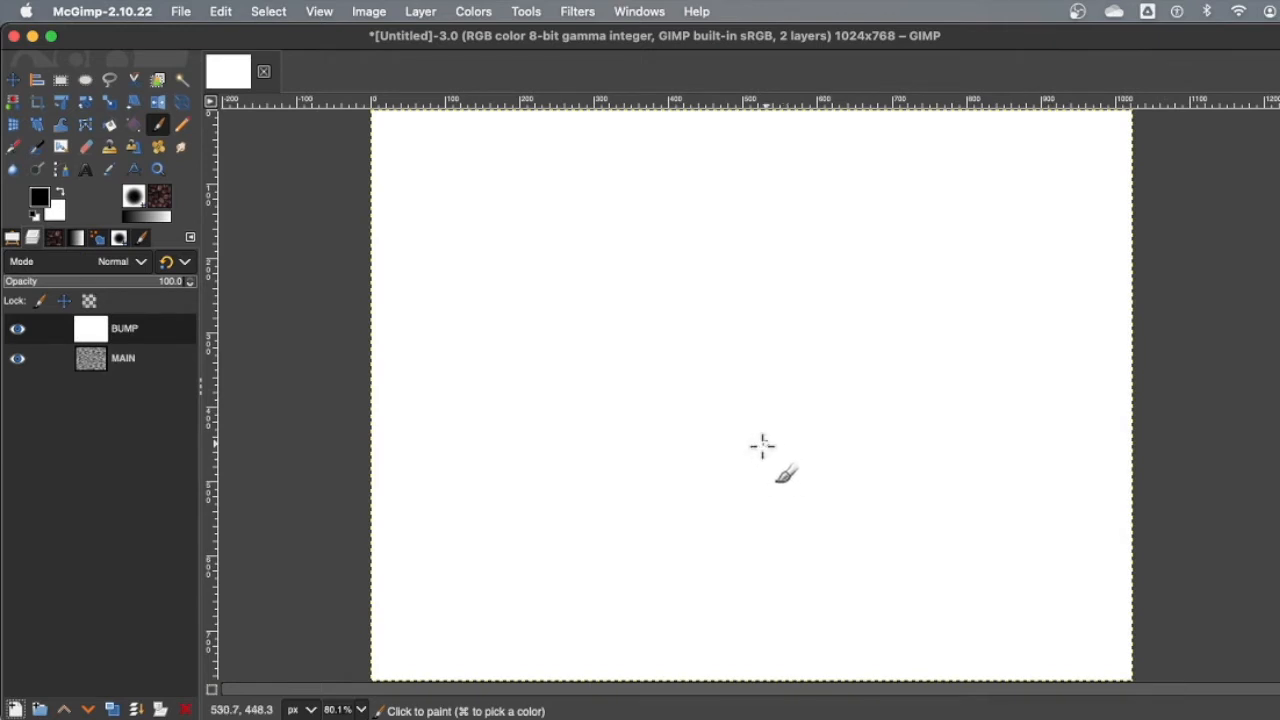
Step: Start a text box on the white BUMP layer with the Text tool
{"action": "left_click", "coordinate": [16, 328]}
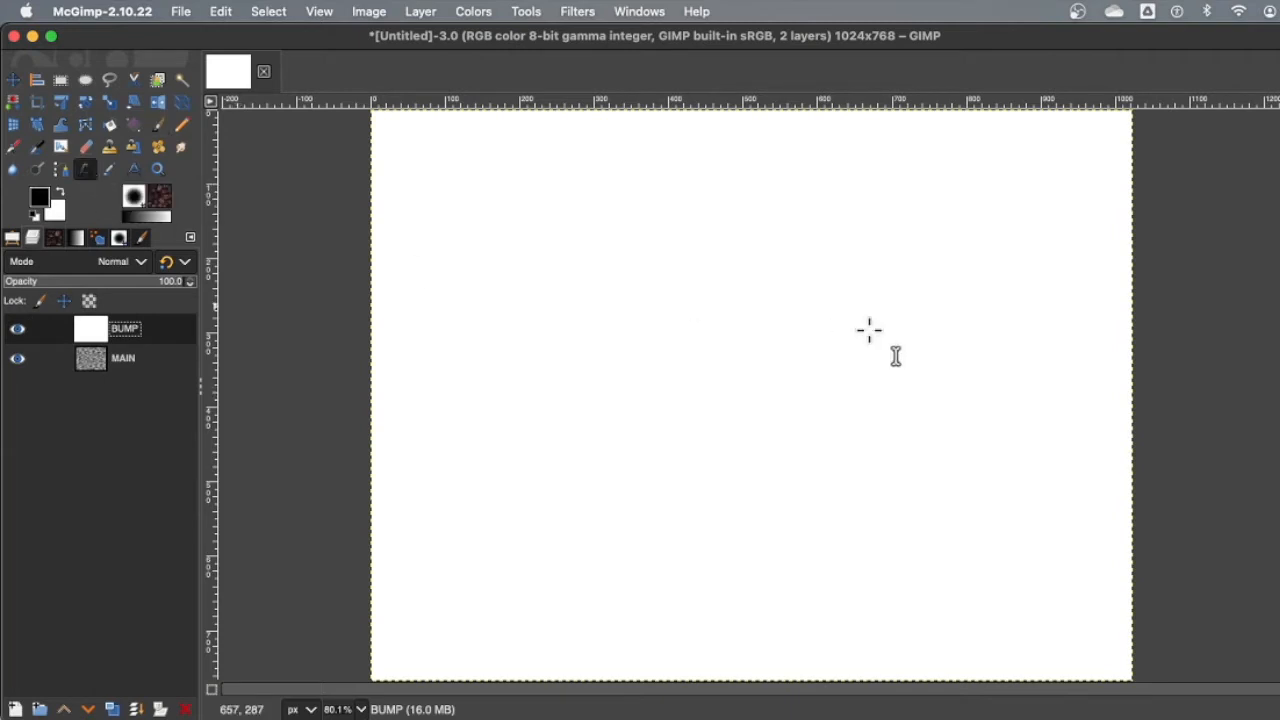
{"action": "left_click", "coordinate": [425, 178]}
{"action": "type", "text": "BUMP"}
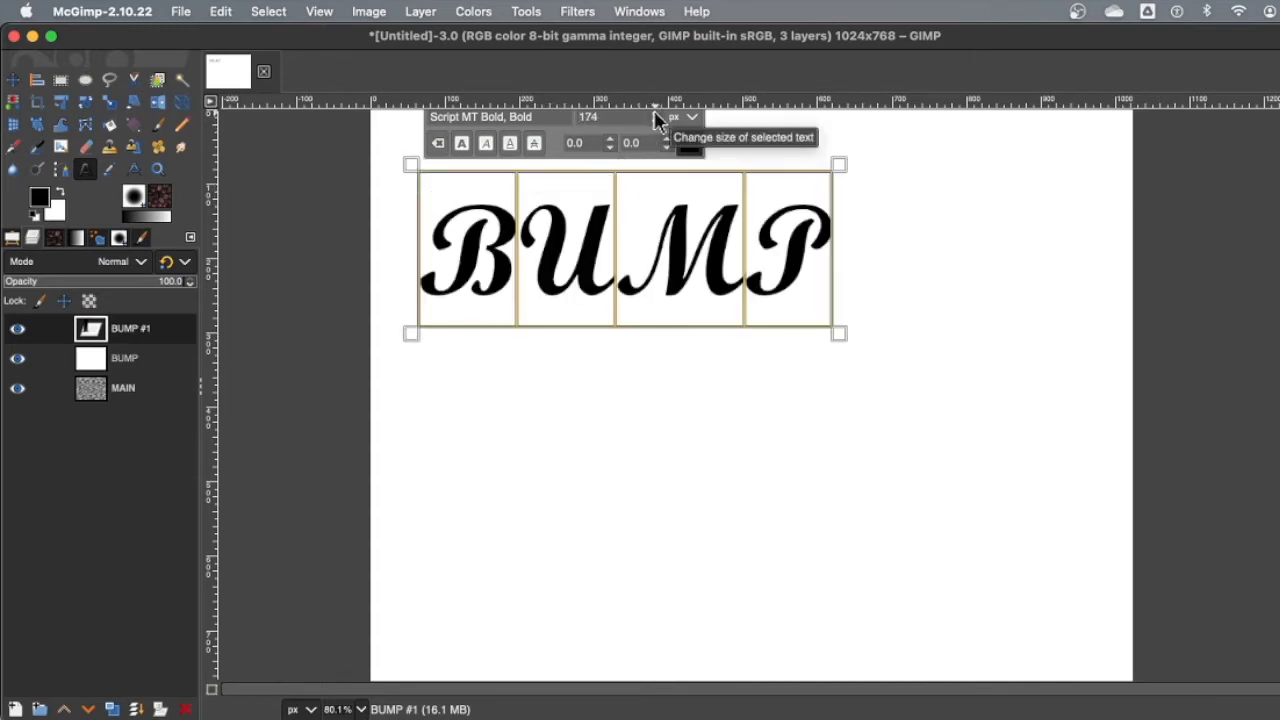
Step: Enlarge the script BUMP text to about size 232 so it spans the canvas
{"action": "type", "text": "232"}
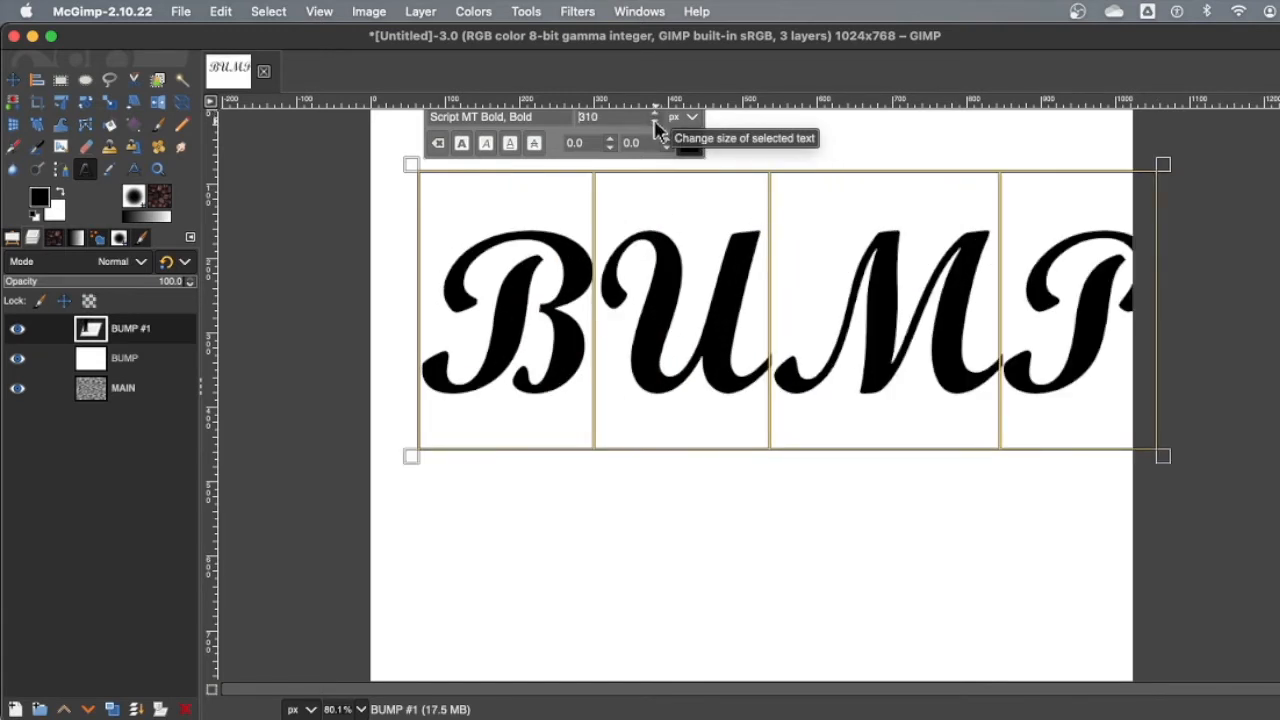
{"action": "left_click", "coordinate": [656, 122]}
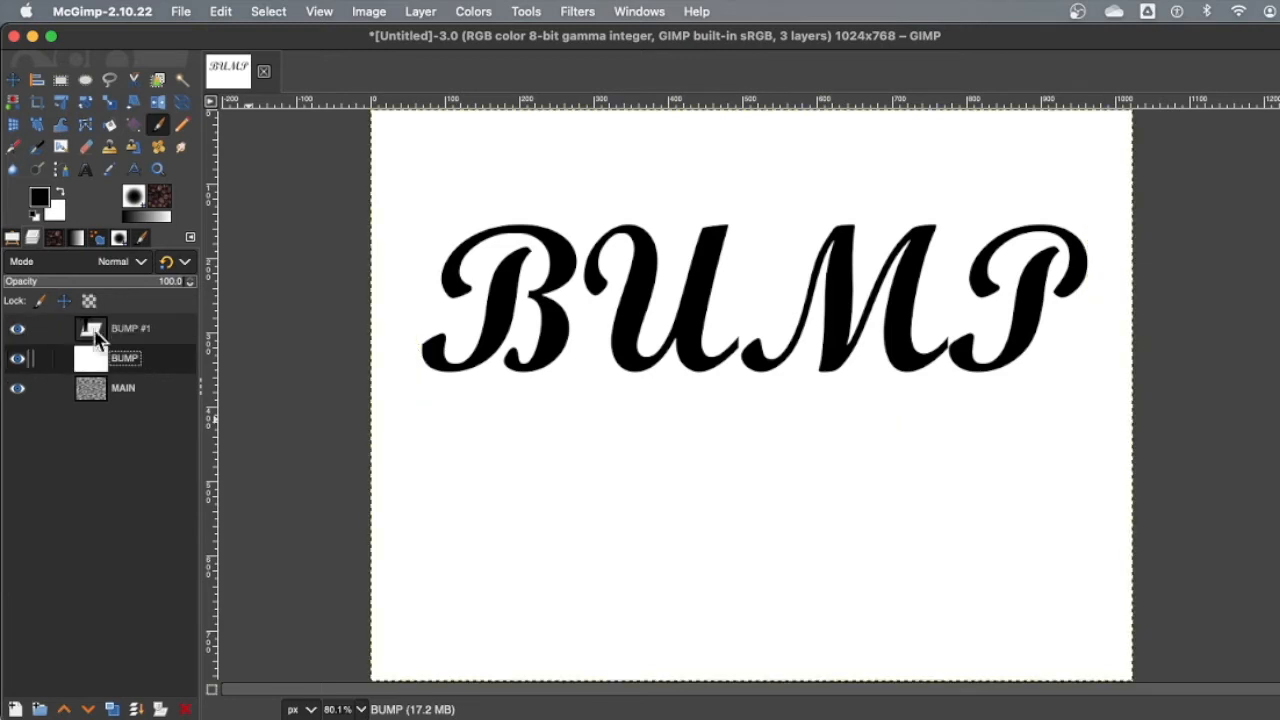
Step: Merge the BUMP text layer down onto the white BUMP layer
{"action": "left_click", "coordinate": [131, 328]}
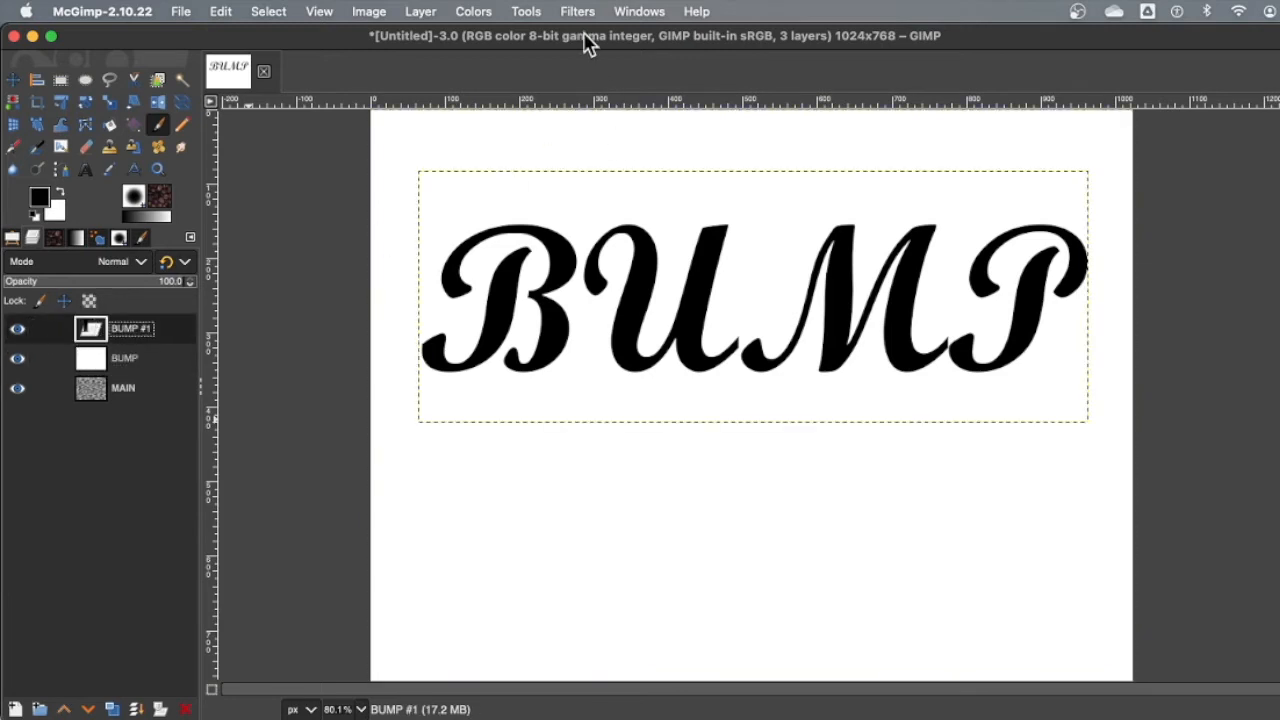
{"action": "left_click", "coordinate": [526, 11]}
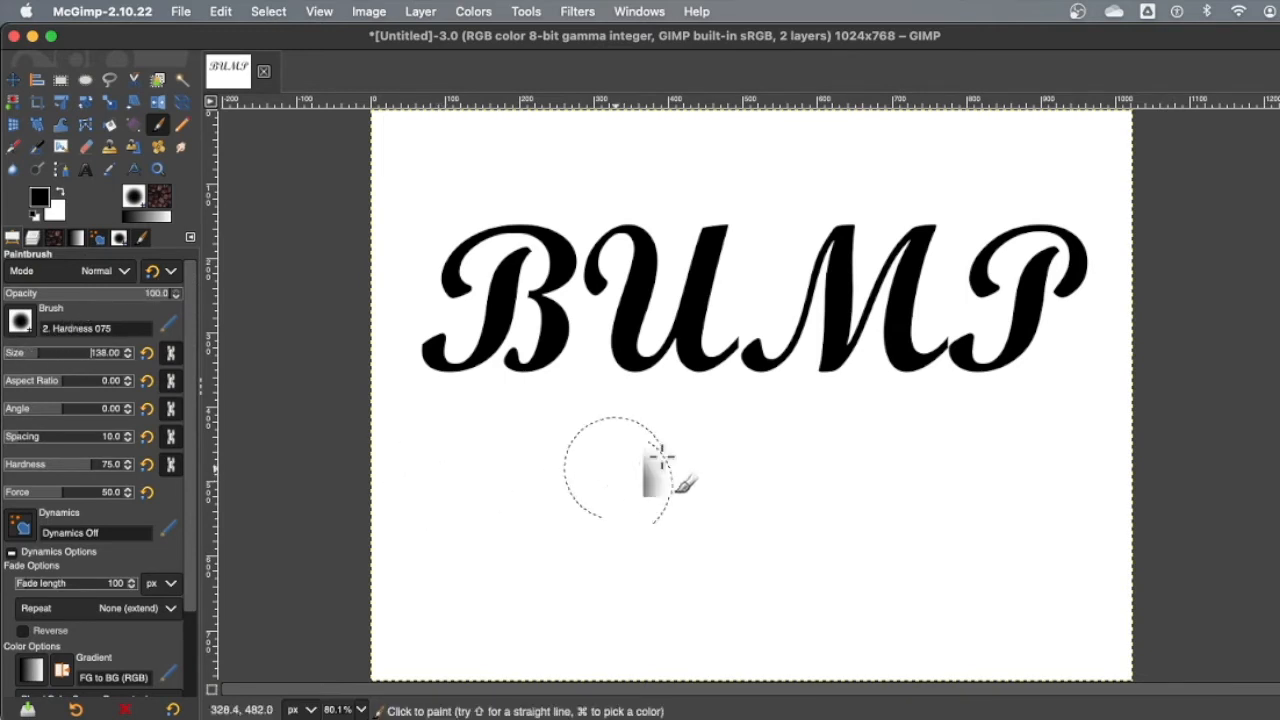
Step: Paint a thick soft black ring below the word BUMP
{"action": "left_click_drag", "start_coordinate": [630, 470], "coordinate": [820, 550]}
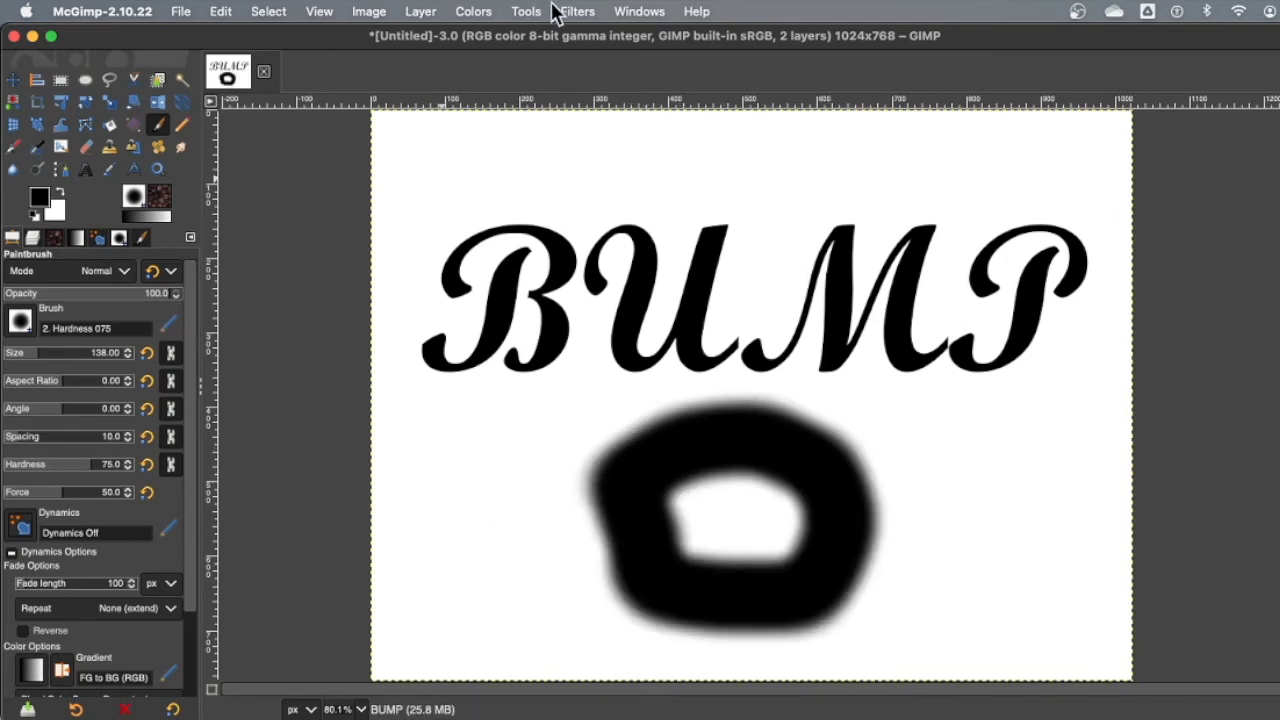
{"action": "left_click", "coordinate": [576, 11]}
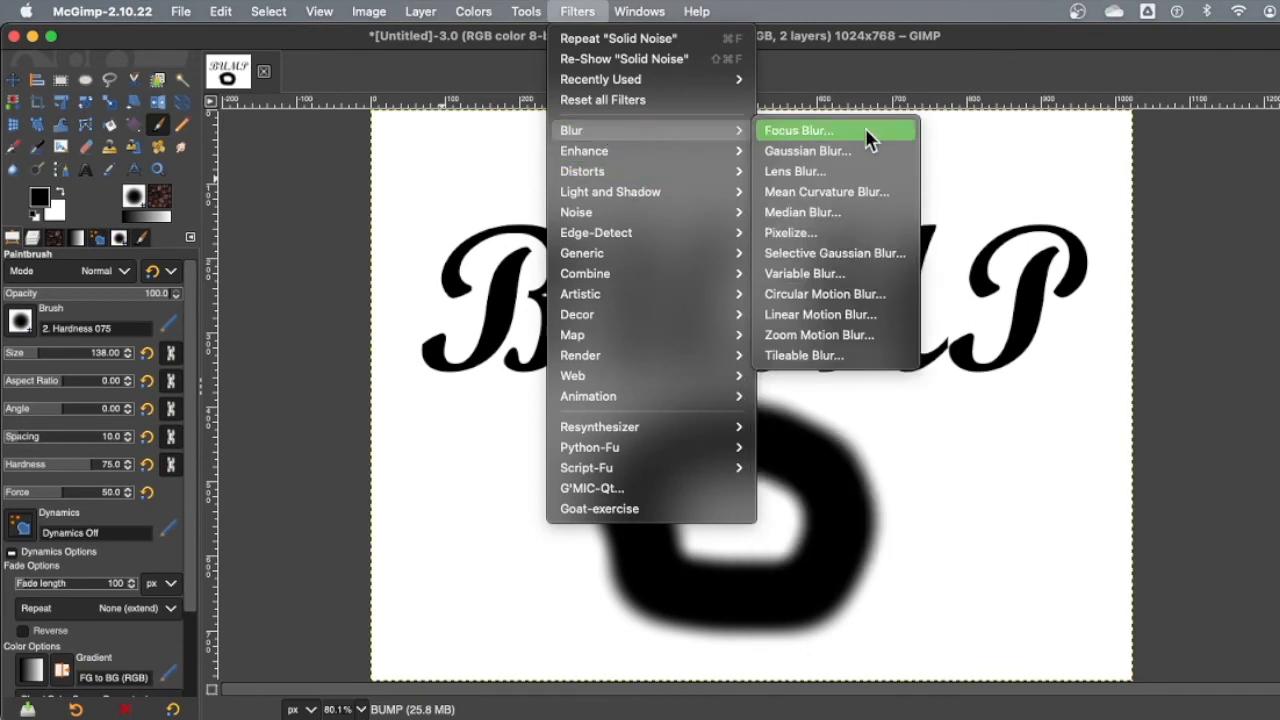
{"action": "mouse_move", "coordinate": [856, 148]}
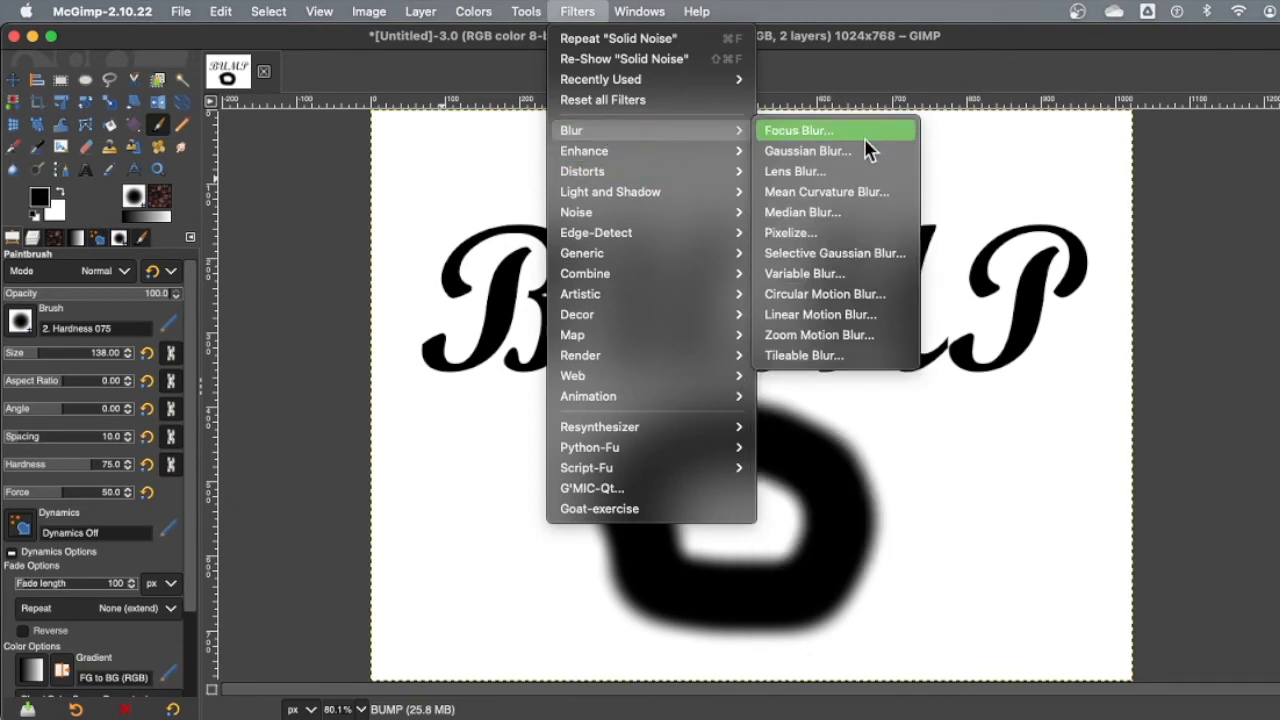
Step: Apply a Gaussian blur to the BUMP layer to soften the lettering and ring edges
{"action": "left_click", "coordinate": [807, 151]}
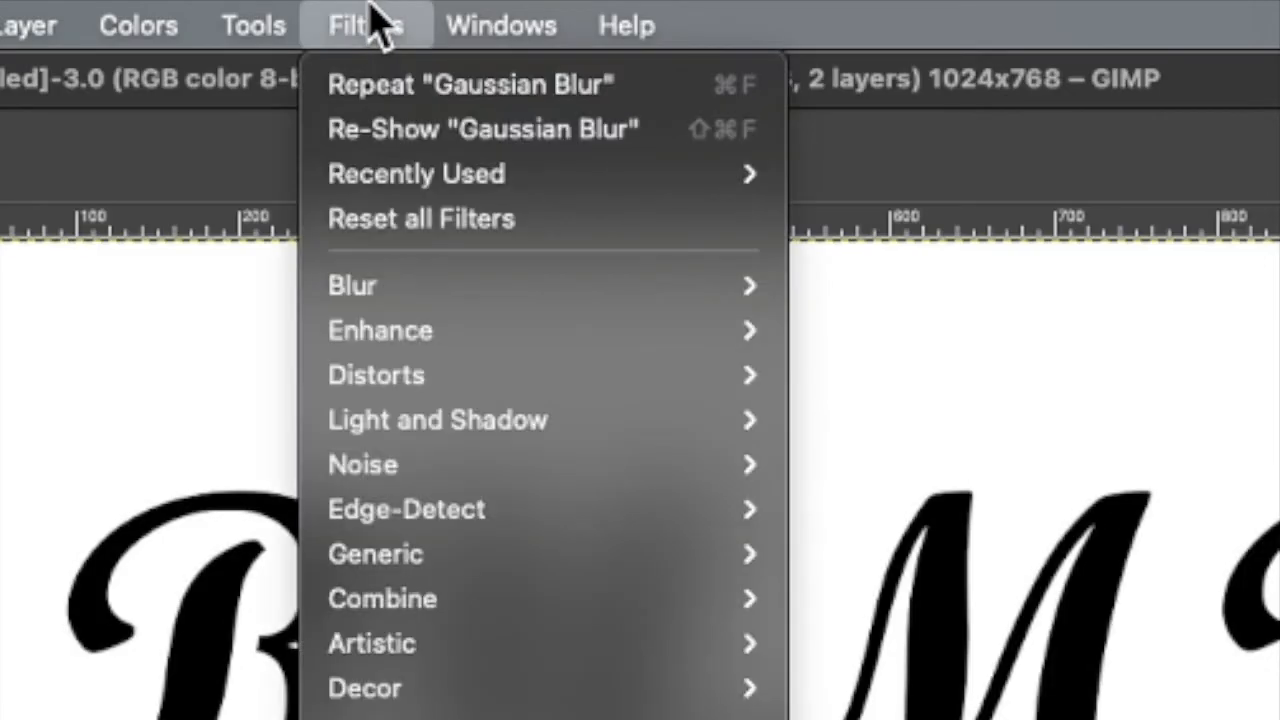
{"action": "mouse_move", "coordinate": [352, 285]}
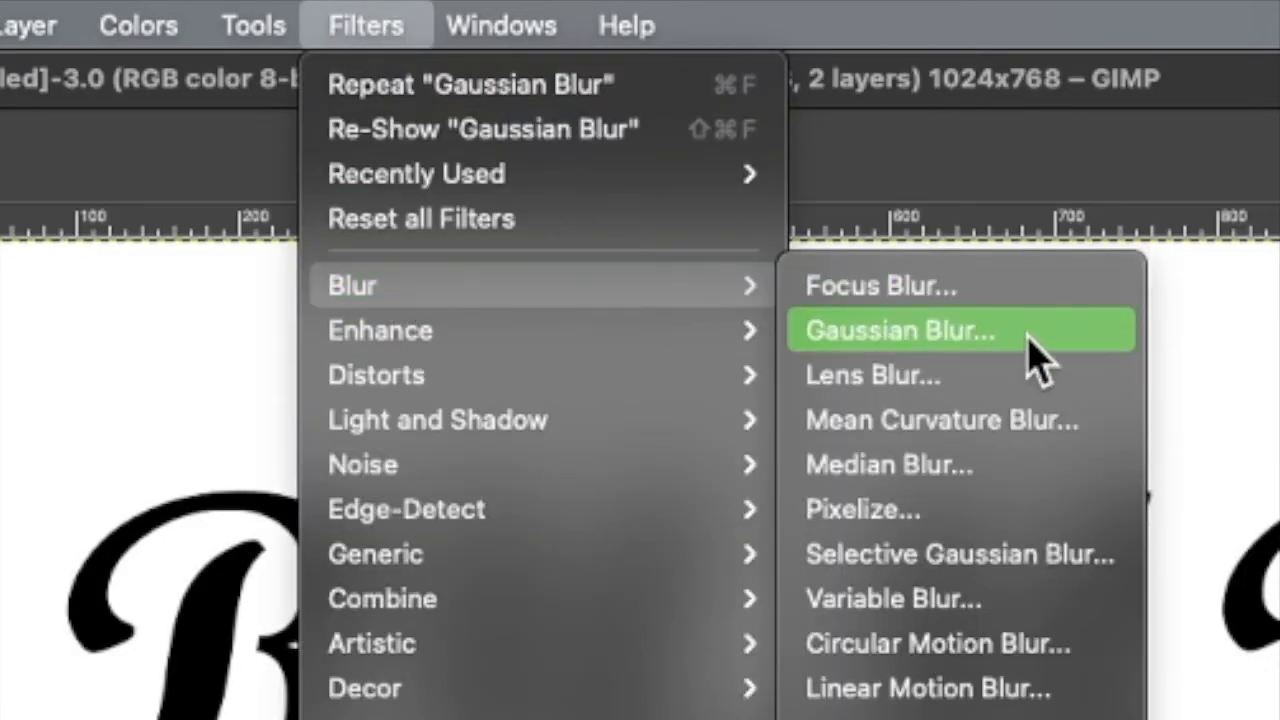
{"action": "left_click", "coordinate": [900, 330]}
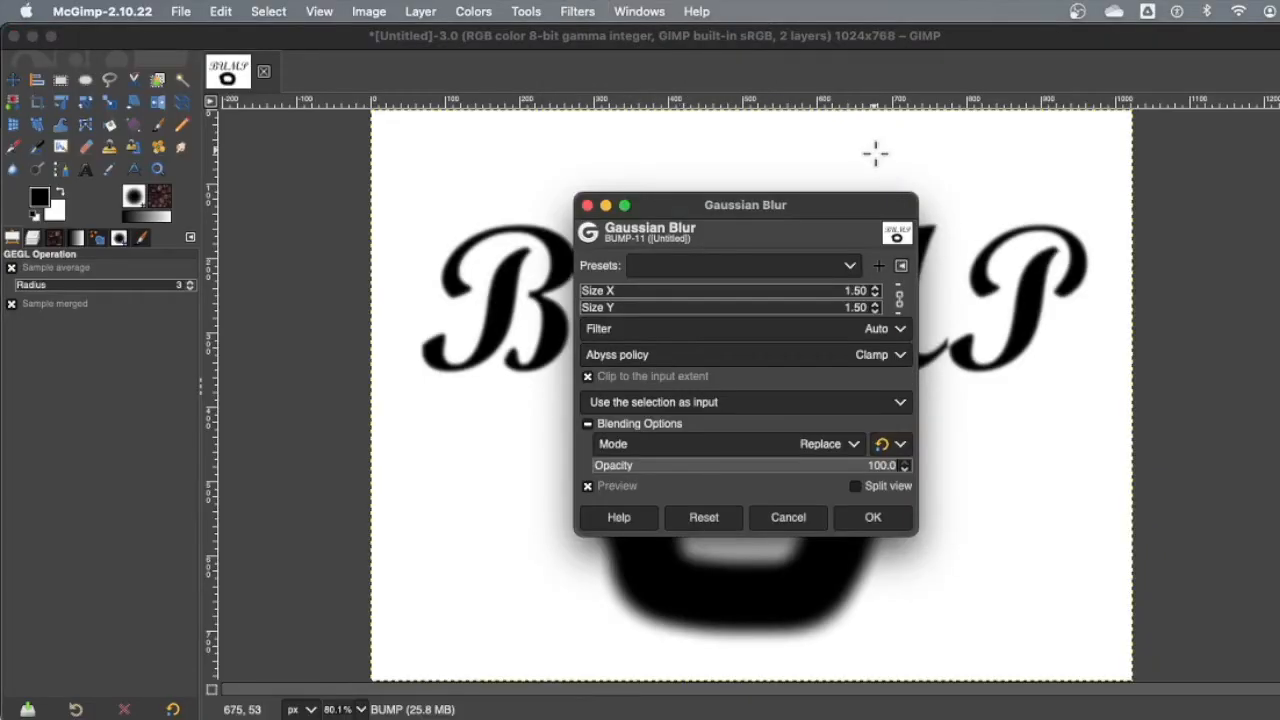
{"action": "left_click_drag", "start_coordinate": [745, 205], "coordinate": [1087, 300]}
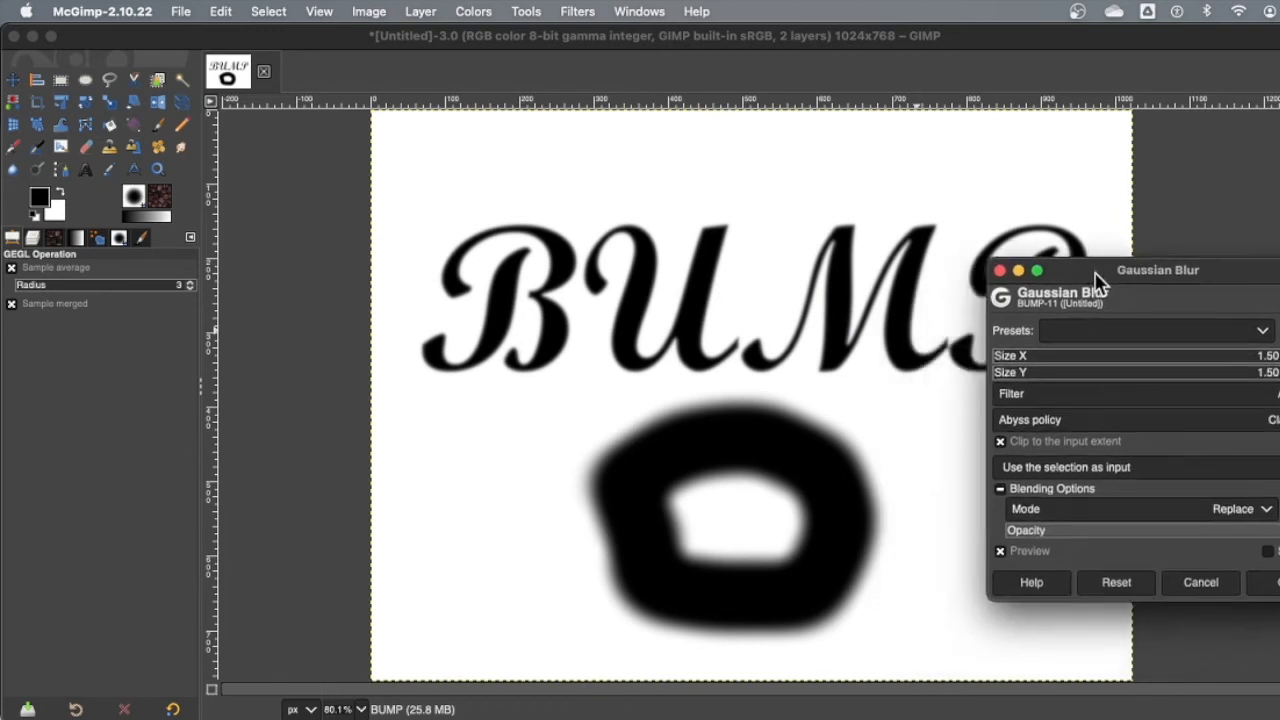
{"action": "left_click_drag", "start_coordinate": [1158, 270], "coordinate": [1264, 230]}
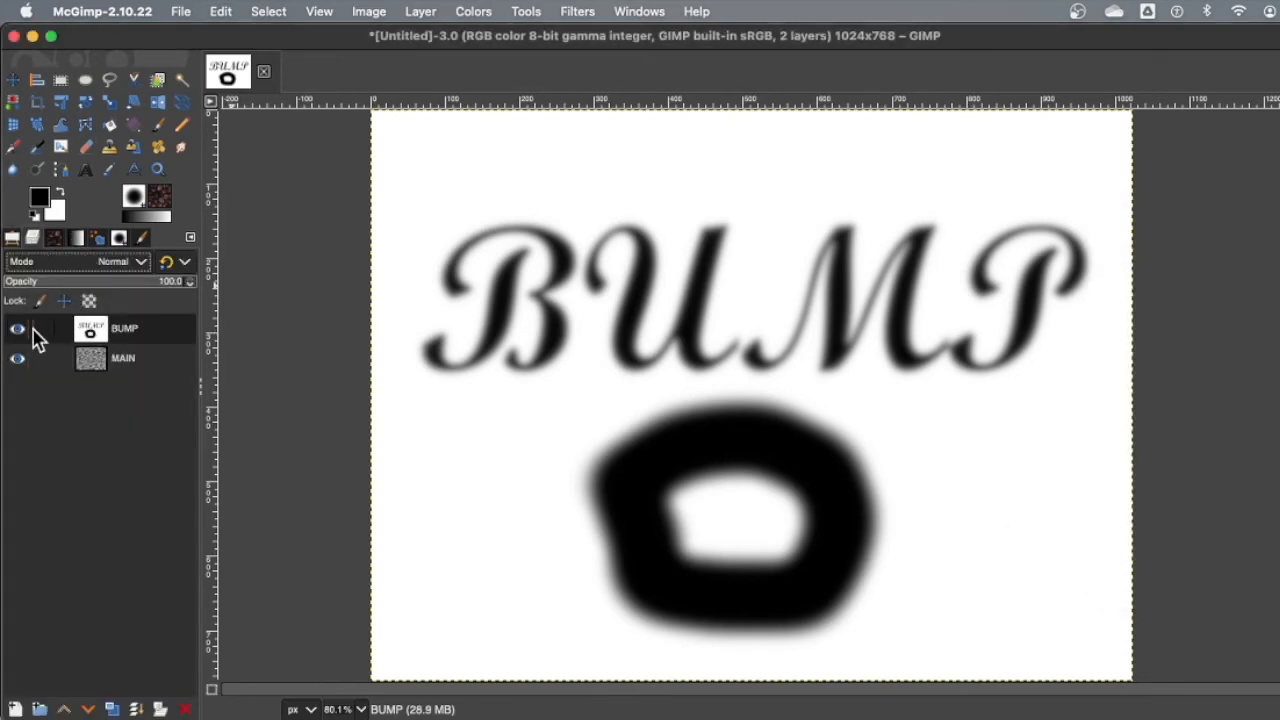
Step: Hide the BUMP layer and make the MAIN noise layer active for filtering
{"action": "left_click", "coordinate": [14, 329]}
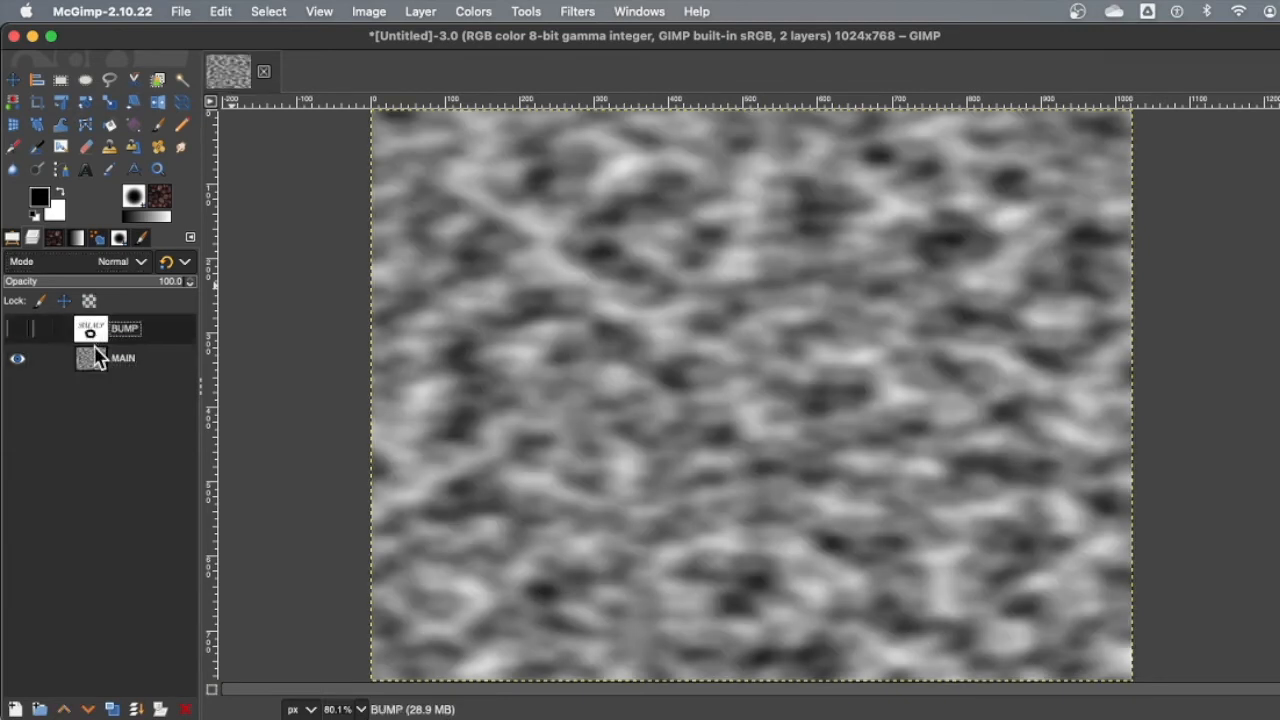
{"action": "left_click", "coordinate": [122, 358]}
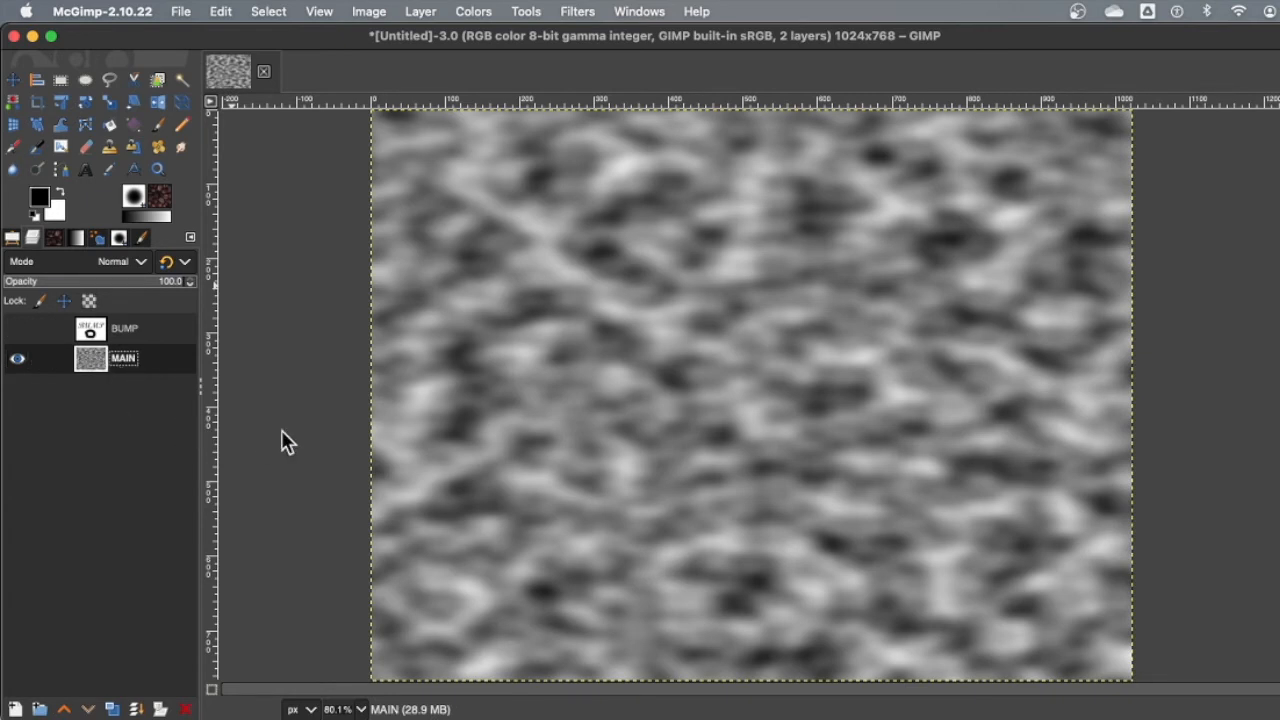
{"action": "left_click", "coordinate": [578, 11]}
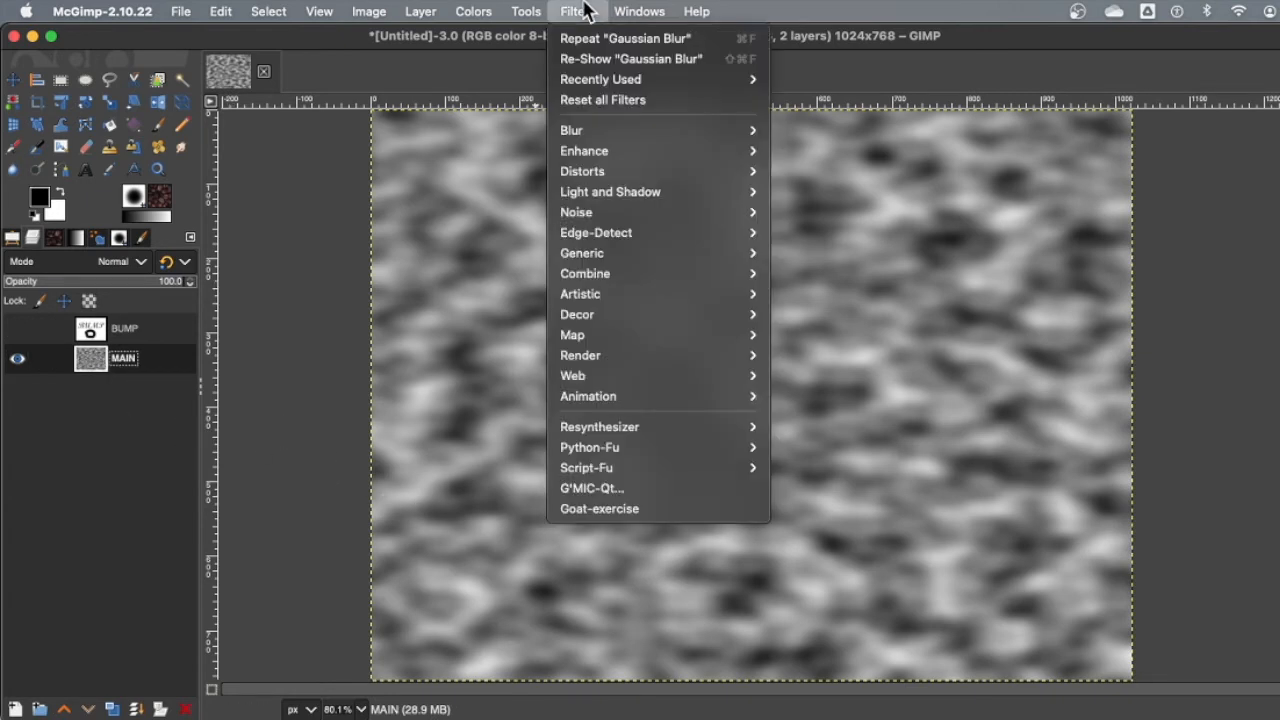
{"action": "mouse_move", "coordinate": [595, 233]}
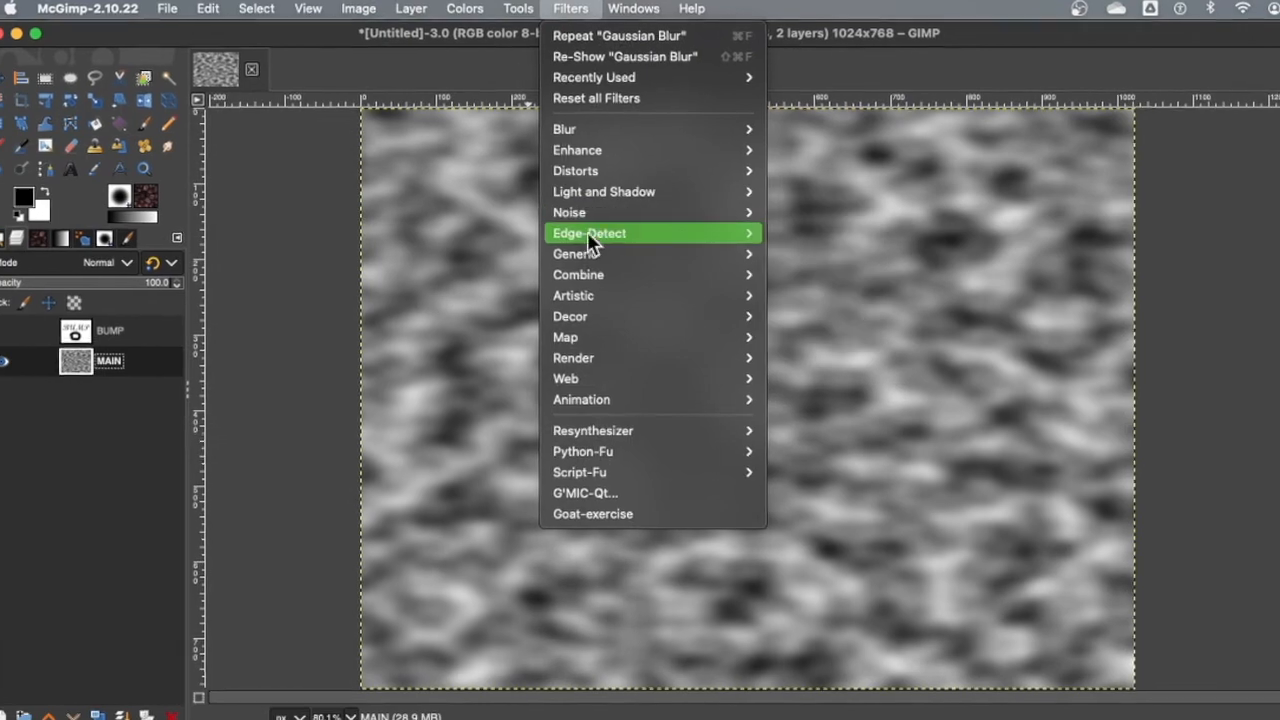
{"action": "mouse_move", "coordinate": [565, 366]}
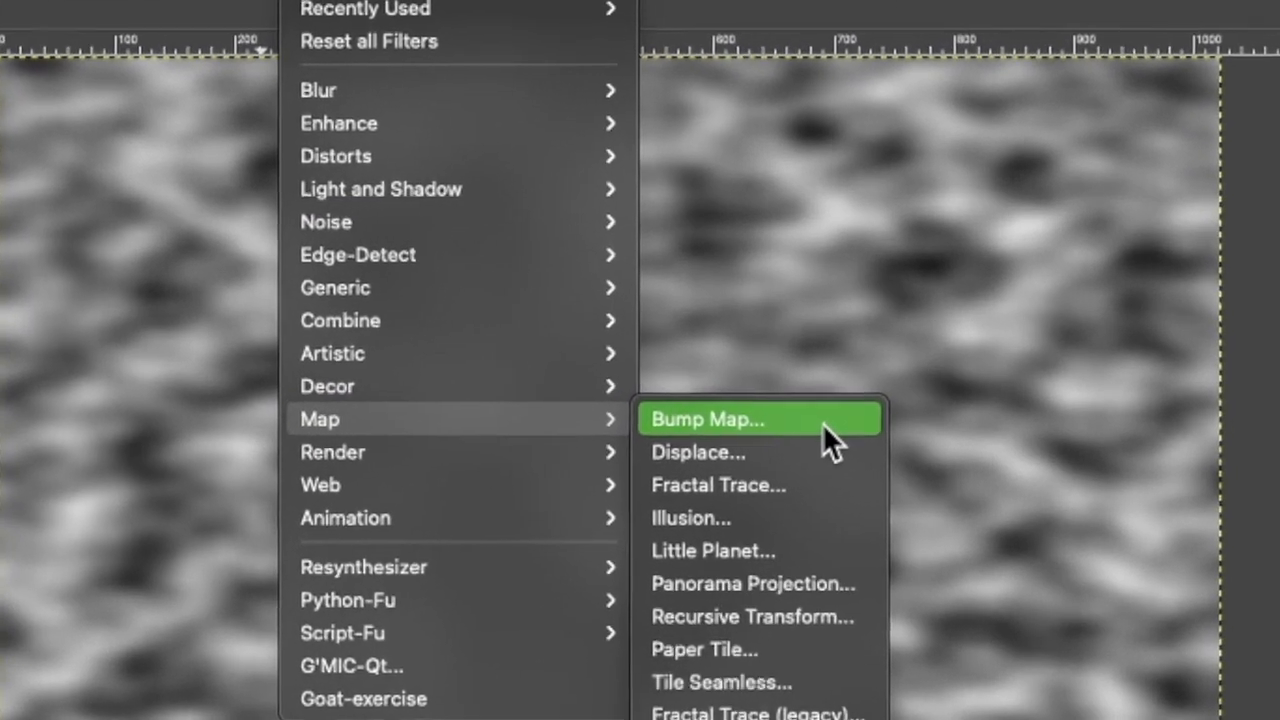
Step: Start Bump Map on MAIN with the BUMP layer as its Aux Input map
{"action": "left_click", "coordinate": [737, 419]}
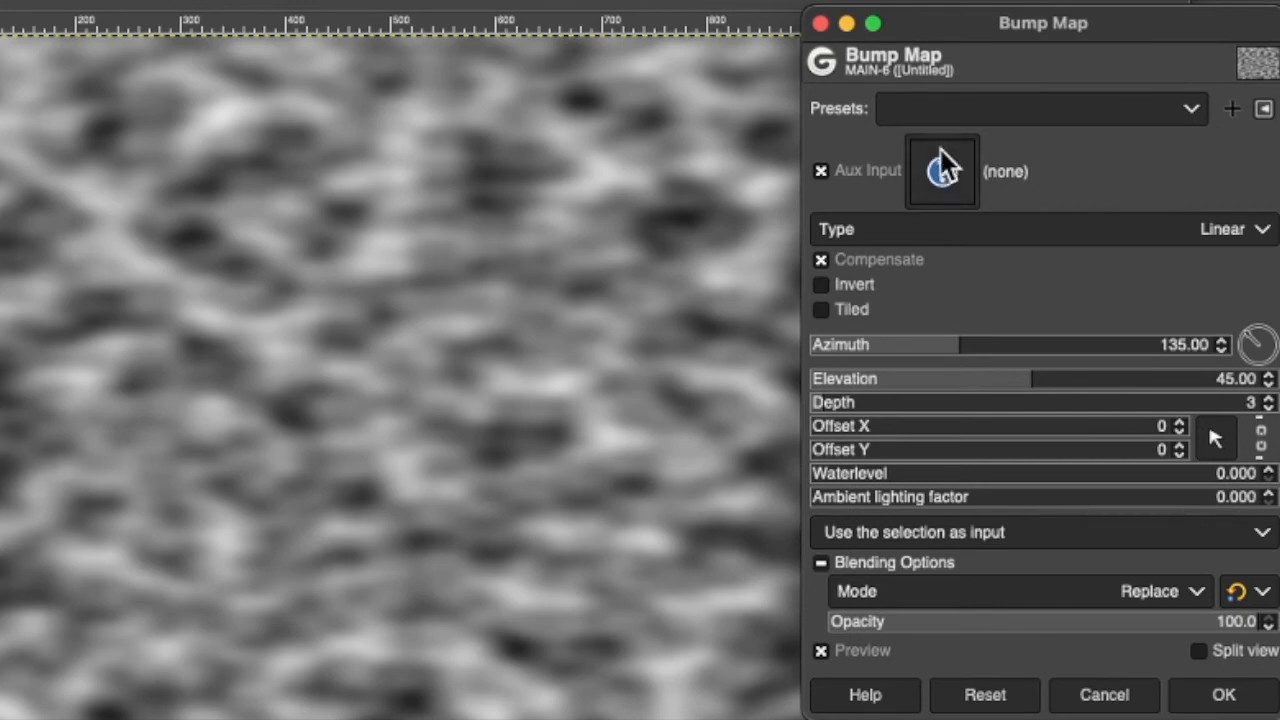
{"action": "mouse_move", "coordinate": [957, 185]}
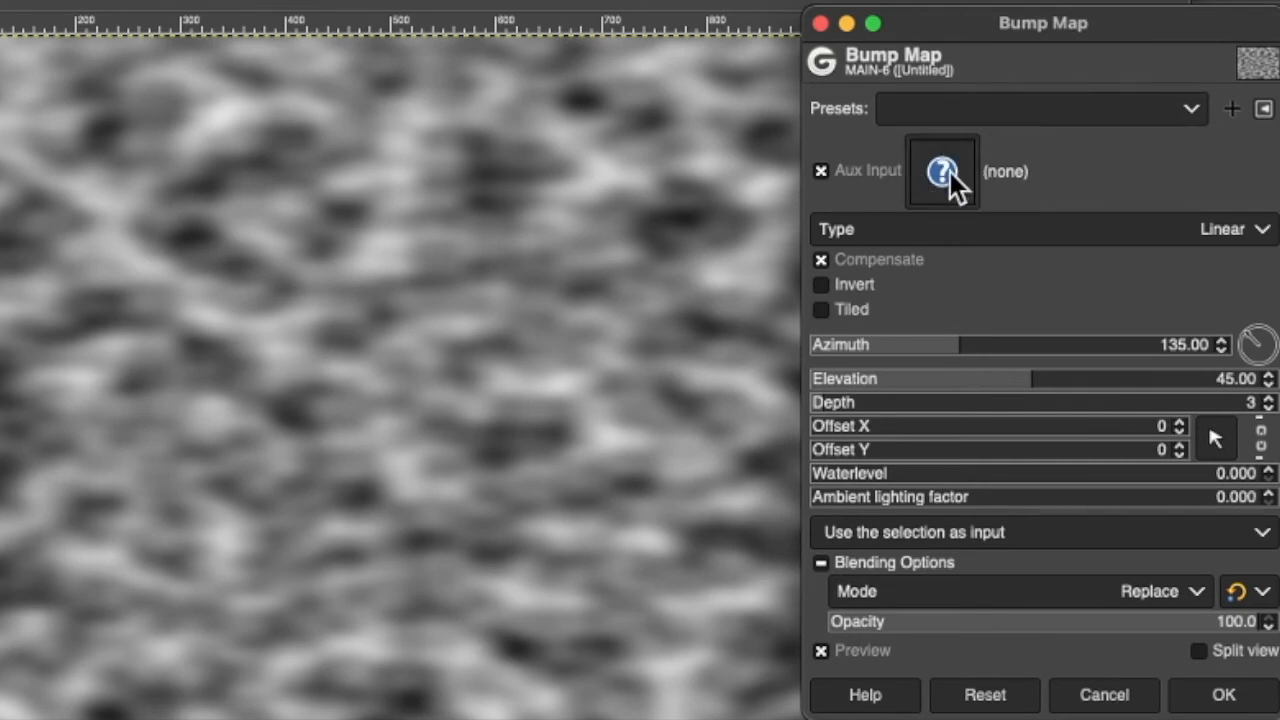
{"action": "left_click", "coordinate": [941, 171]}
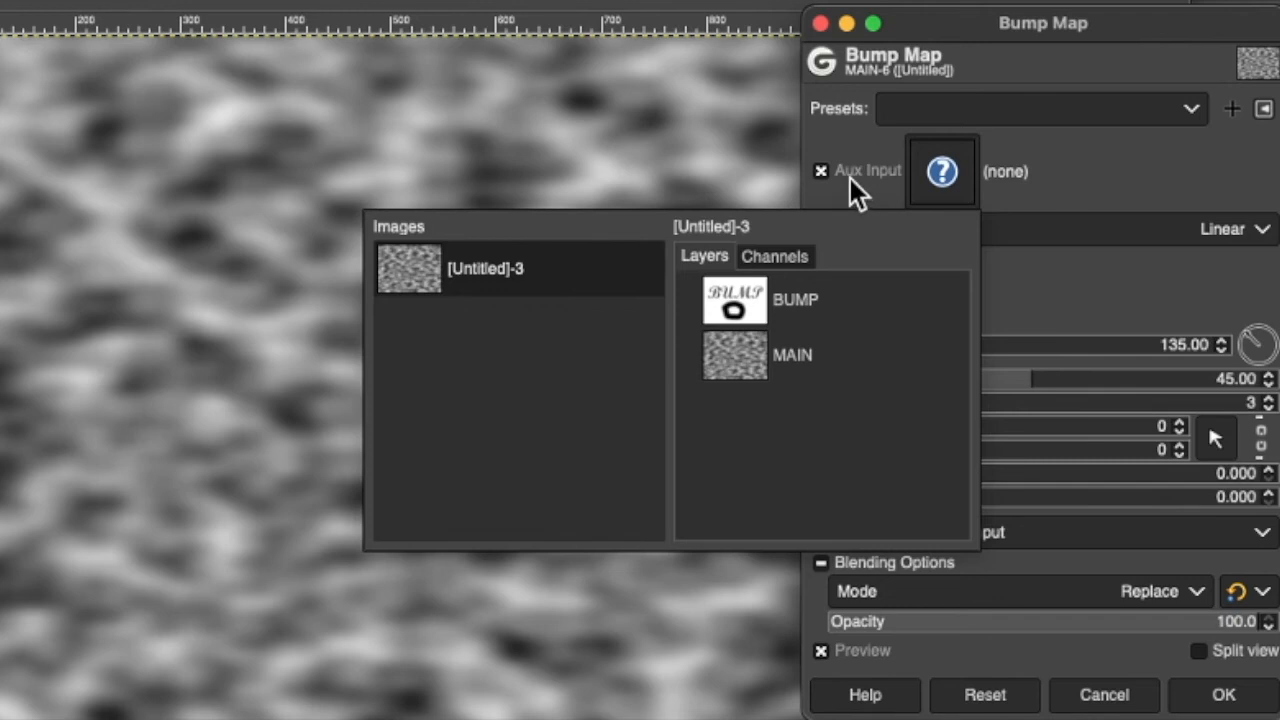
{"action": "left_click", "coordinate": [734, 300]}
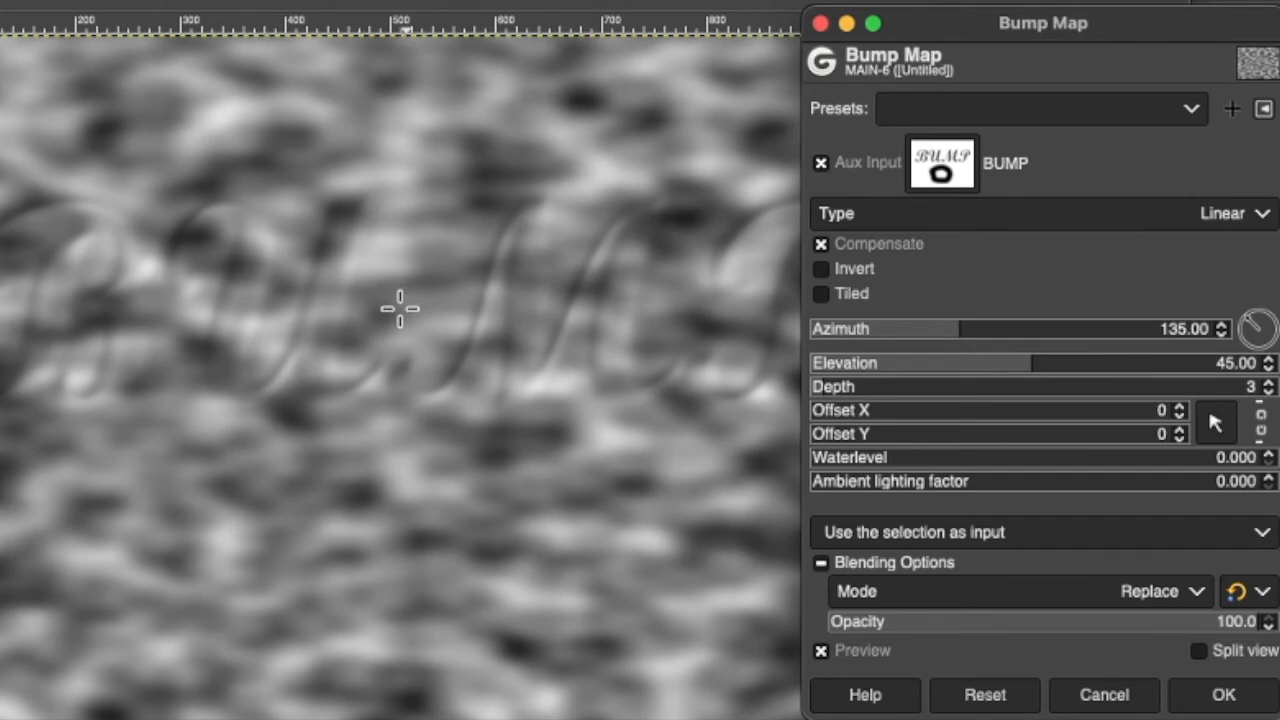
{"action": "mouse_move", "coordinate": [592, 353]}
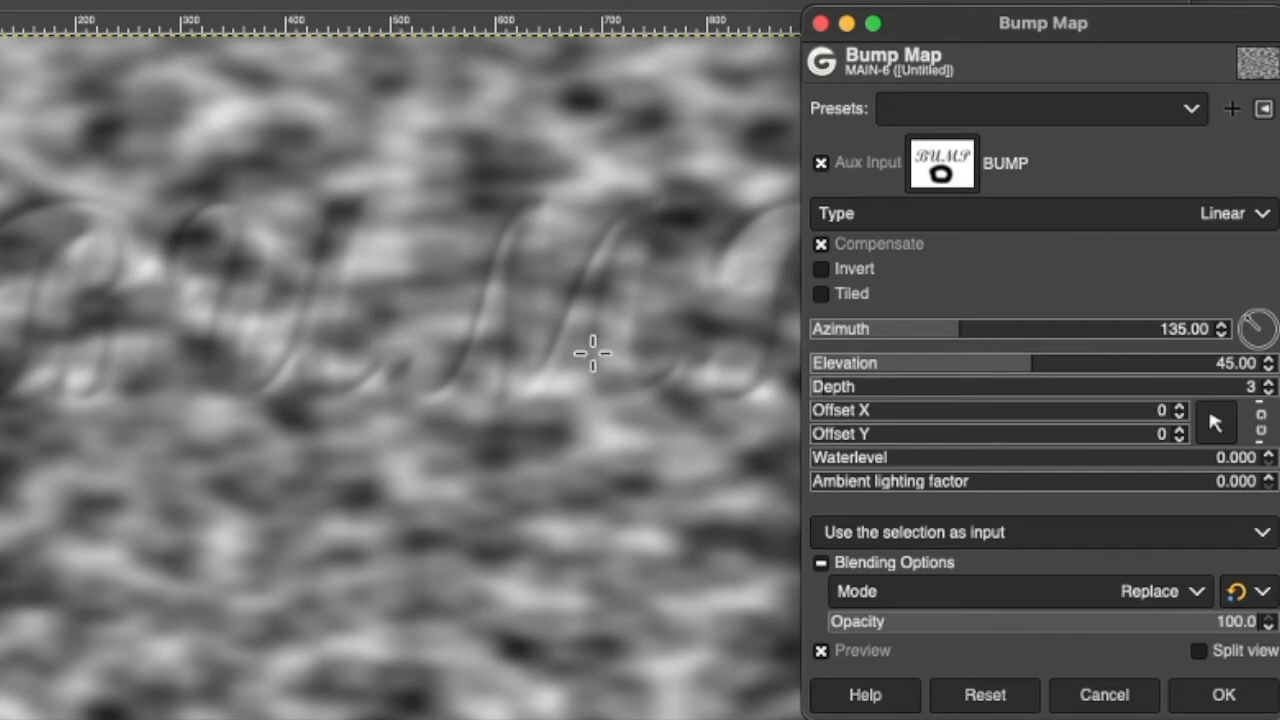
{"action": "mouse_move", "coordinate": [785, 328]}
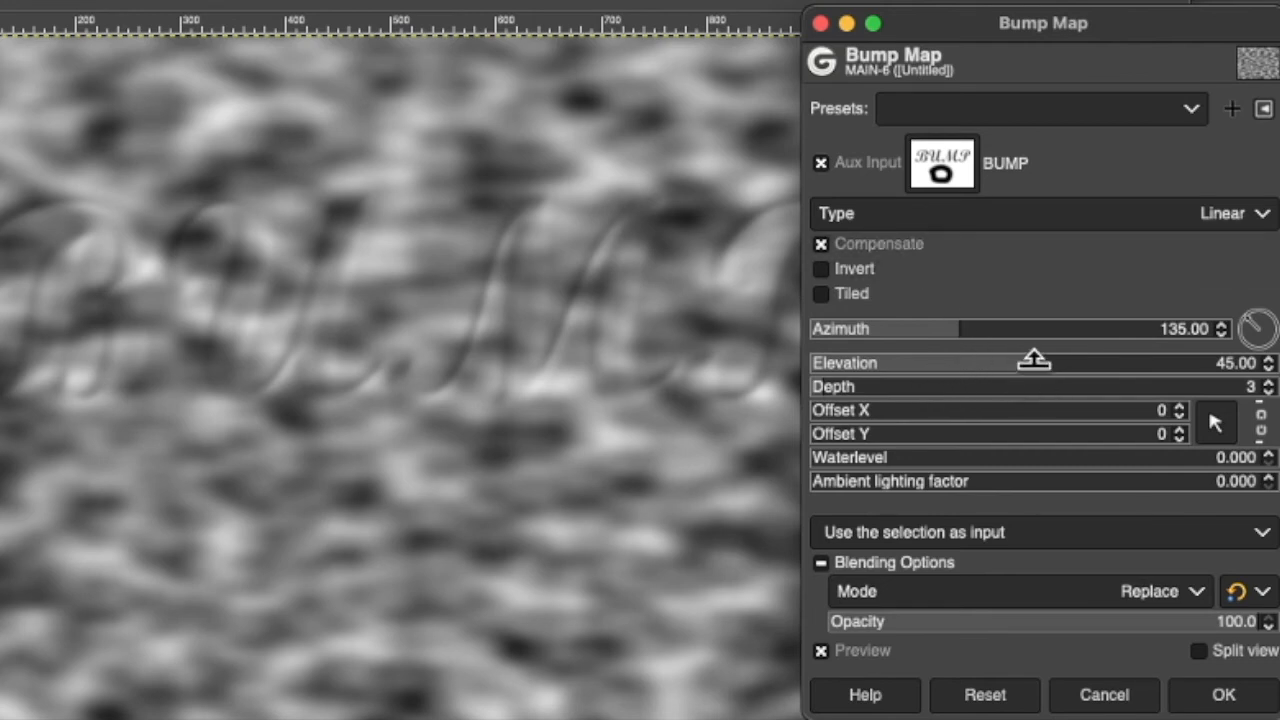
Step: Set the light elevation to about 20 and depth to 6, embossing BUMP and the ring into MAIN
{"action": "left_click_drag", "start_coordinate": [1035, 362], "coordinate": [900, 362]}
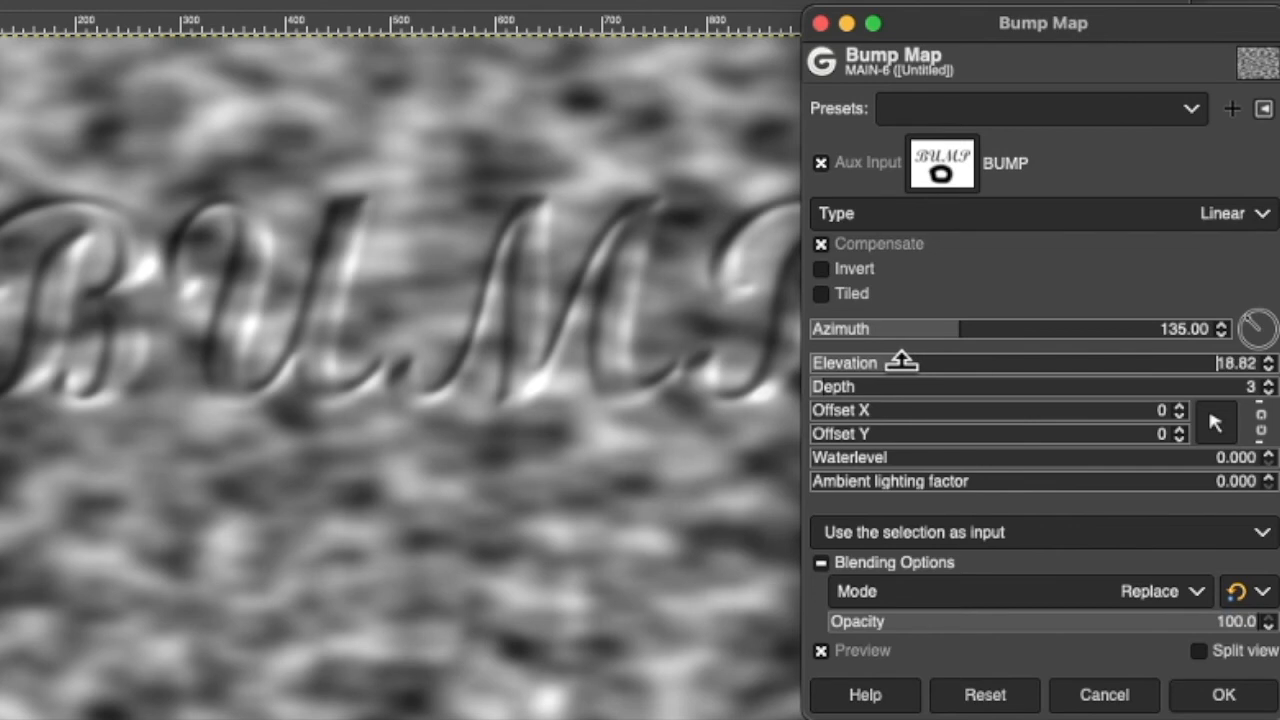
{"action": "left_click_drag", "start_coordinate": [900, 362], "coordinate": [1100, 375]}
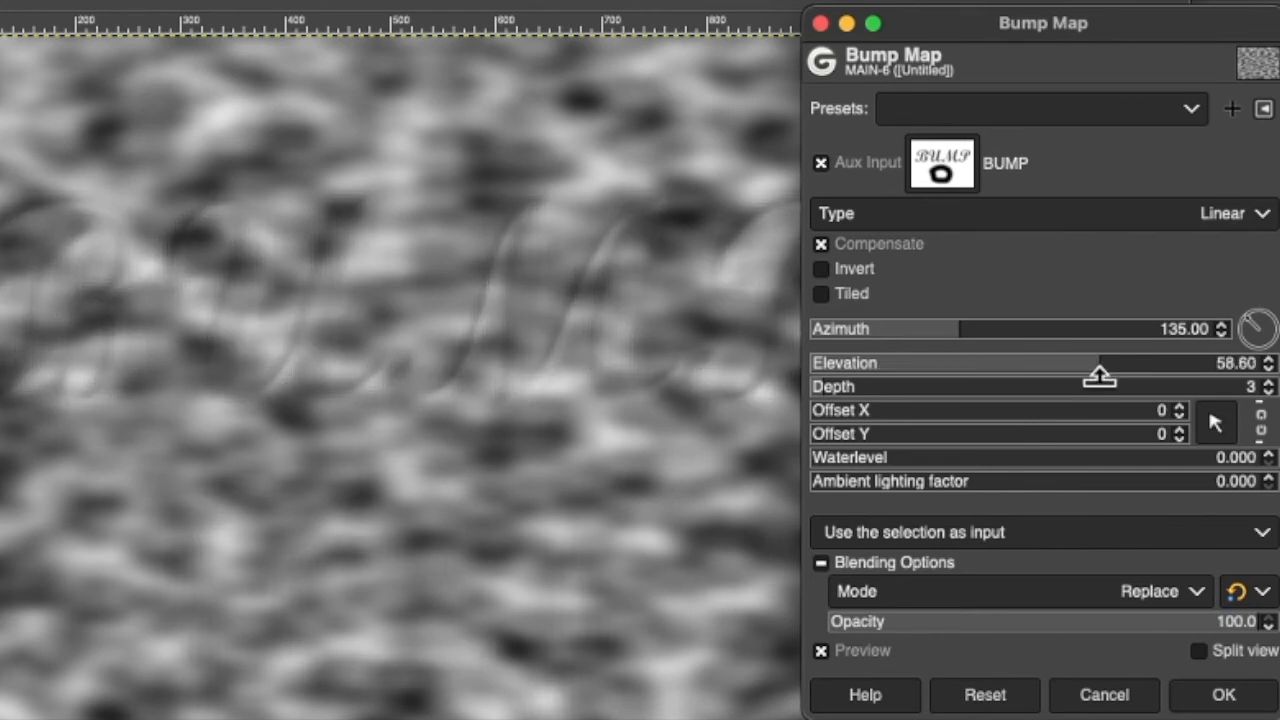
{"action": "left_click_drag", "start_coordinate": [1098, 375], "coordinate": [1128, 363]}
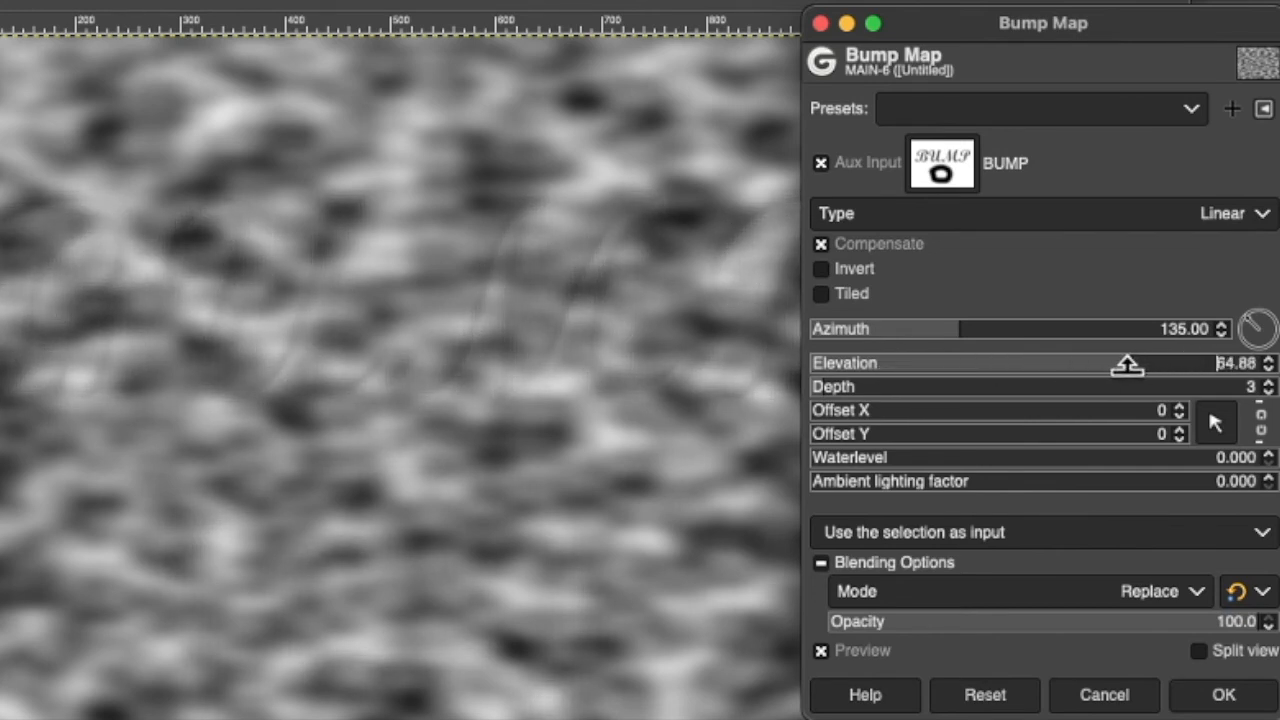
{"action": "left_click_drag", "start_coordinate": [1127, 363], "coordinate": [880, 363]}
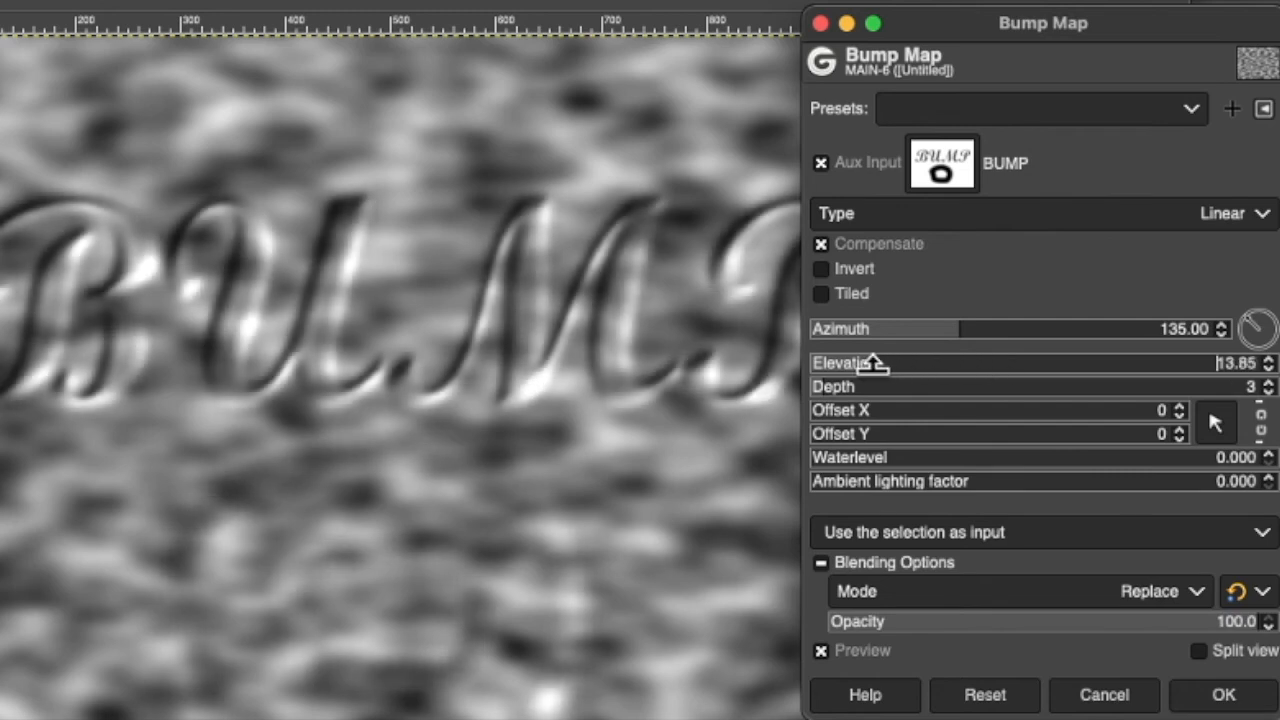
{"action": "left_click_drag", "start_coordinate": [880, 362], "coordinate": [905, 362]}
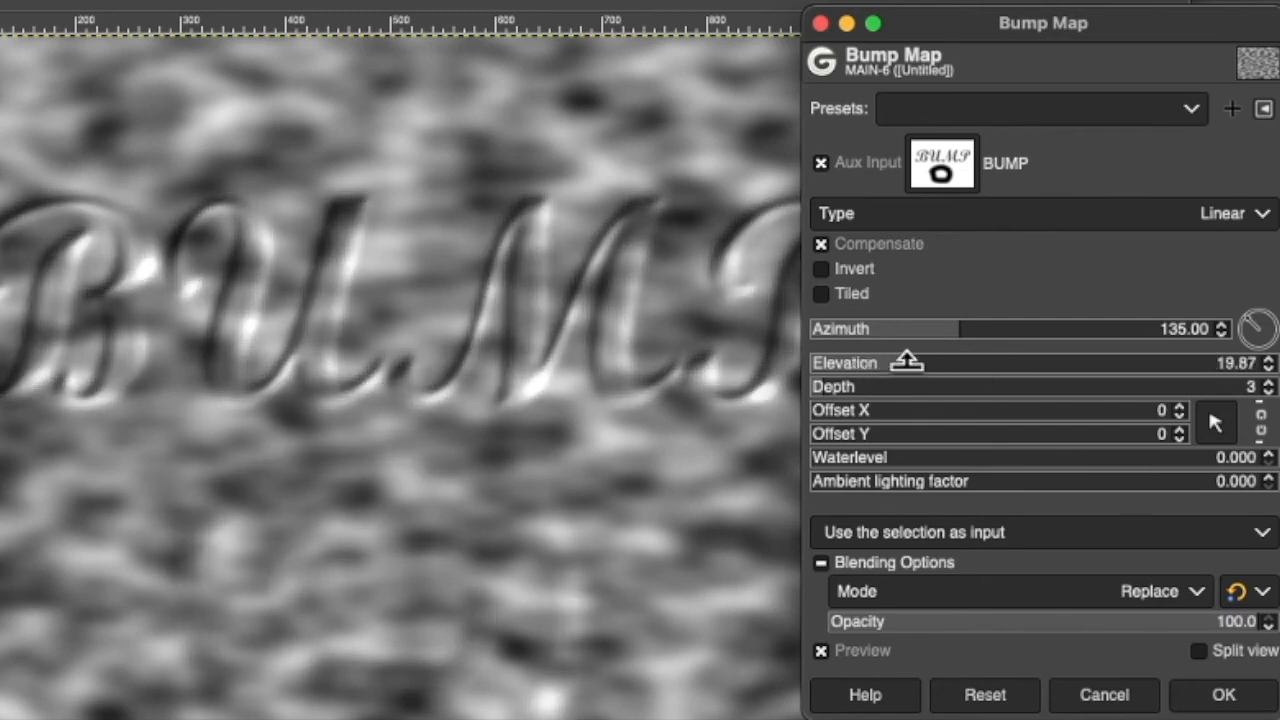
{"action": "left_click_drag", "start_coordinate": [905, 362], "coordinate": [895, 387]}
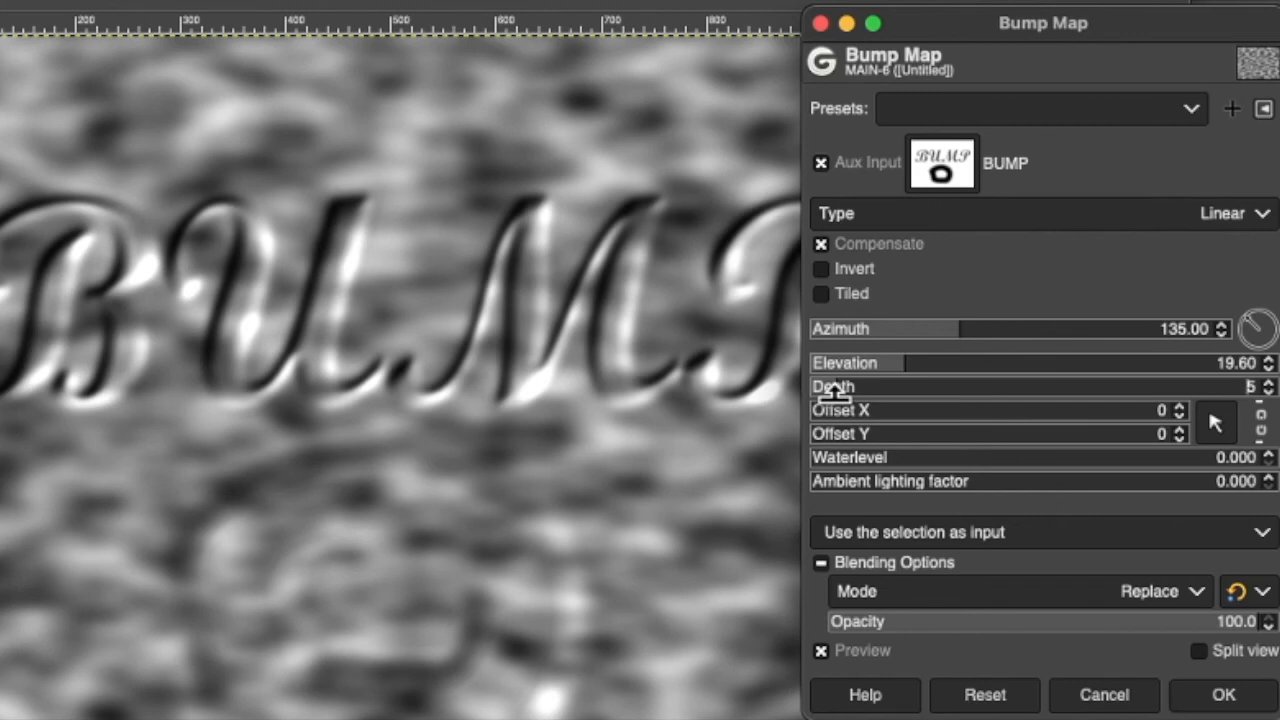
{"action": "mouse_move", "coordinate": [180, 290]}
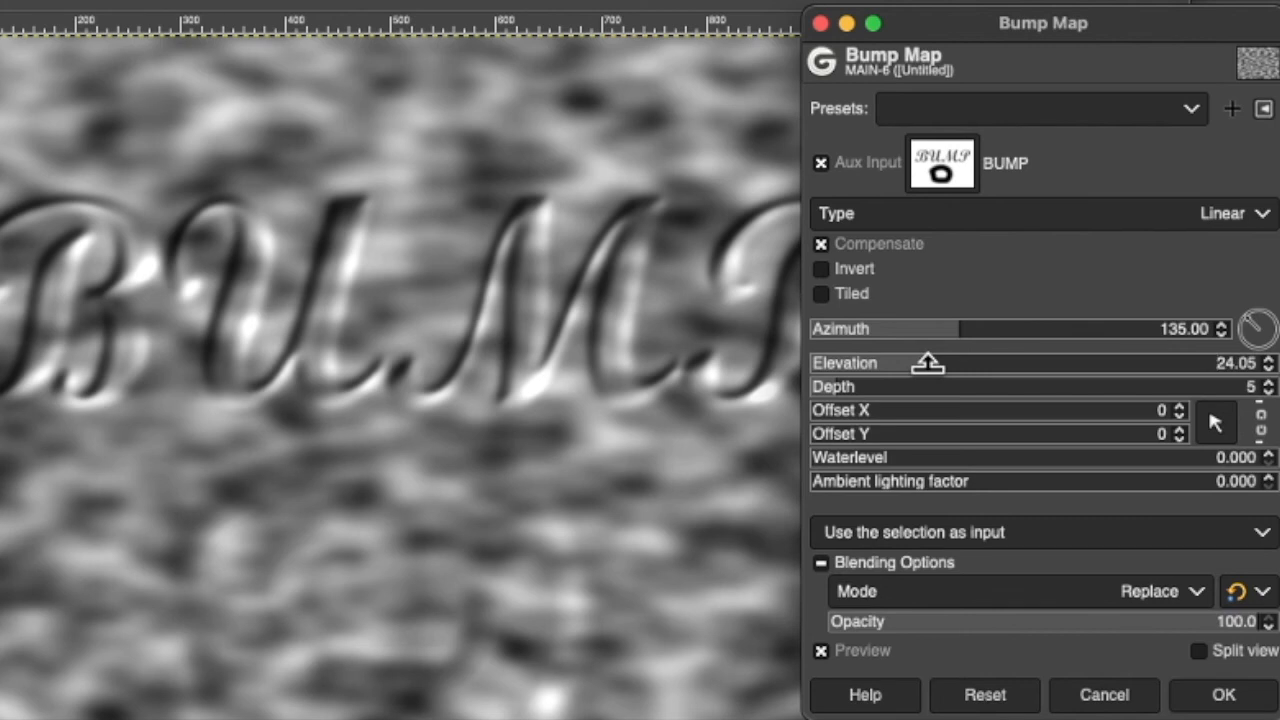
{"action": "left_click", "coordinate": [1268, 400]}
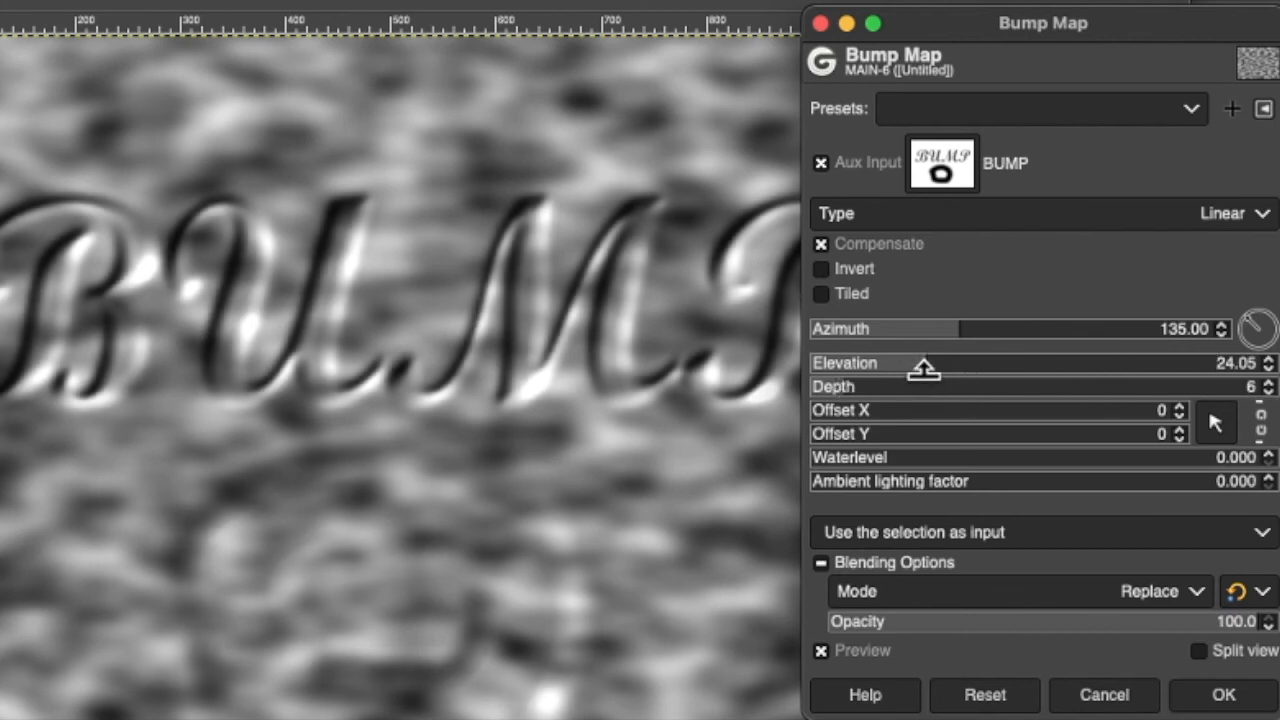
{"action": "left_click_drag", "start_coordinate": [925, 363], "coordinate": [905, 363]}
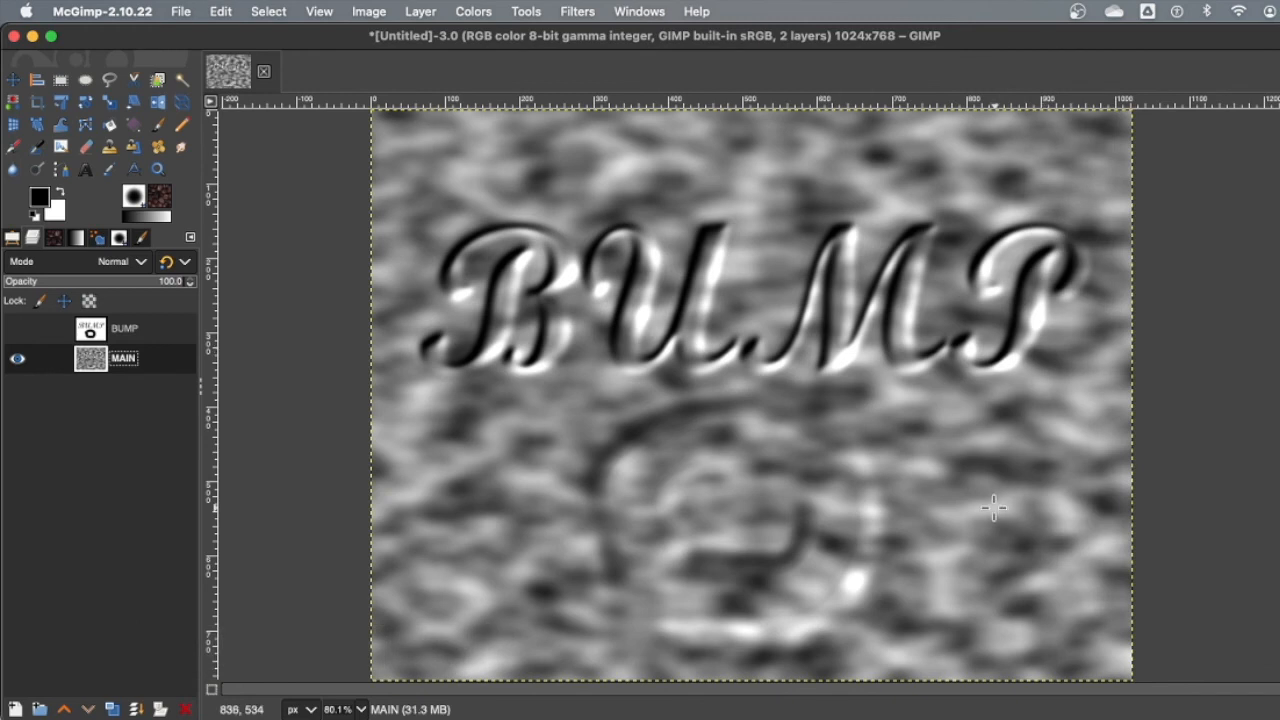
{"action": "left_click", "coordinate": [472, 11]}
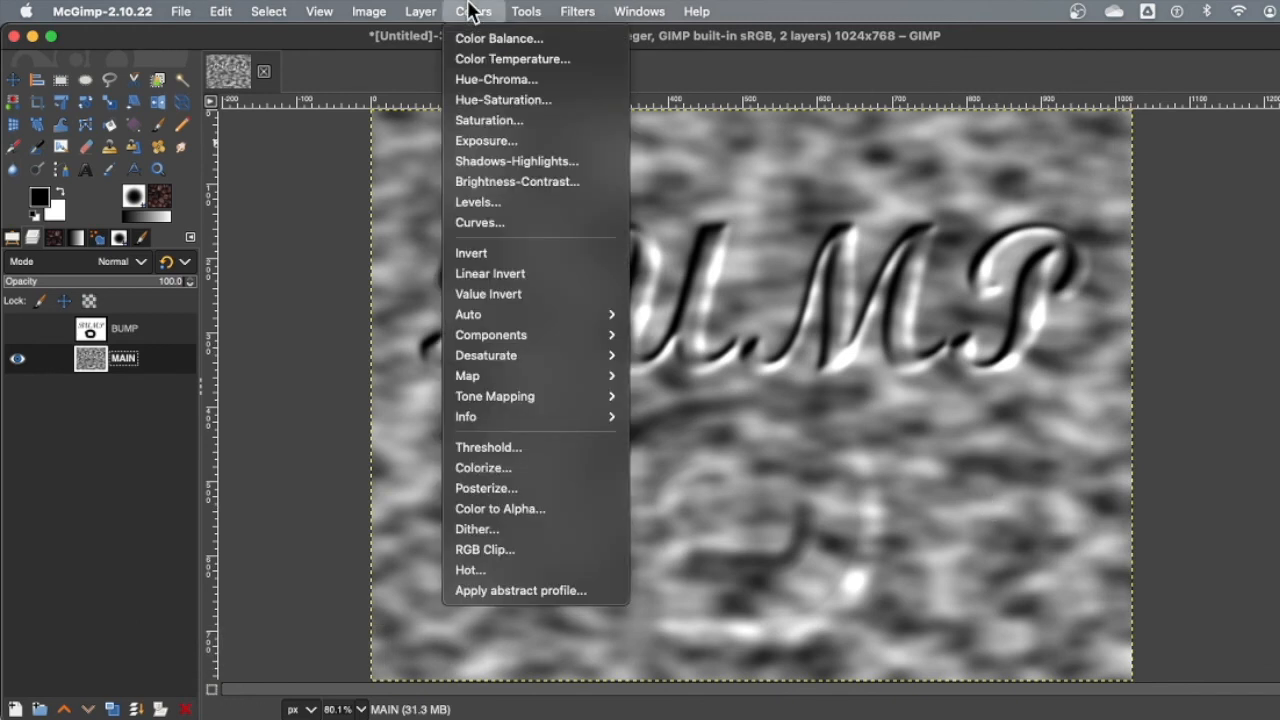
{"action": "mouse_move", "coordinate": [546, 181]}
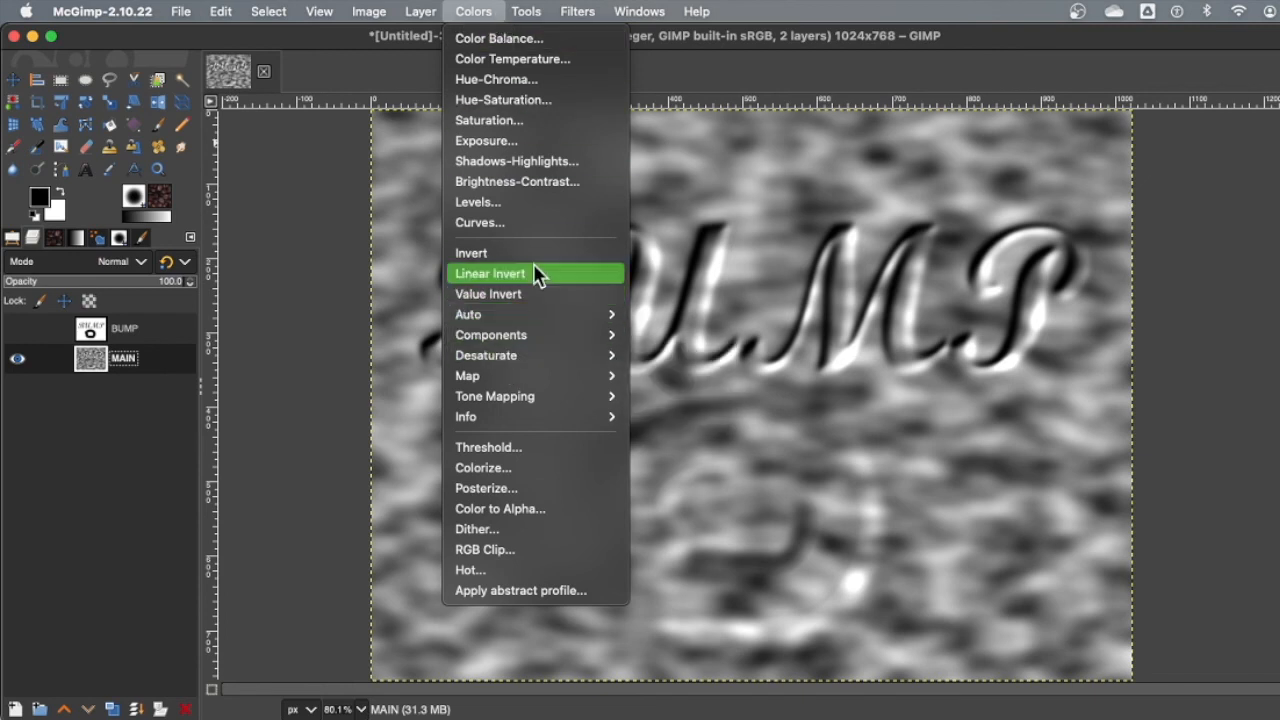
{"action": "left_click", "coordinate": [482, 467]}
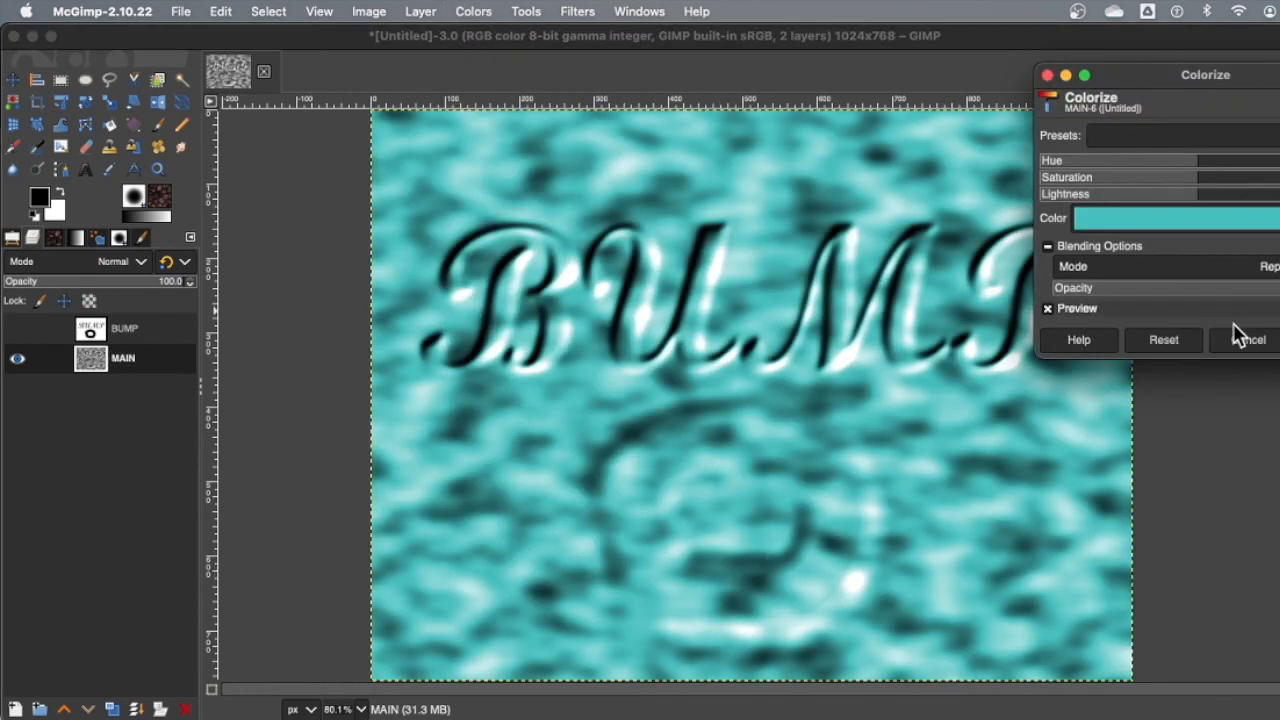
{"action": "left_click", "coordinate": [1250, 339]}
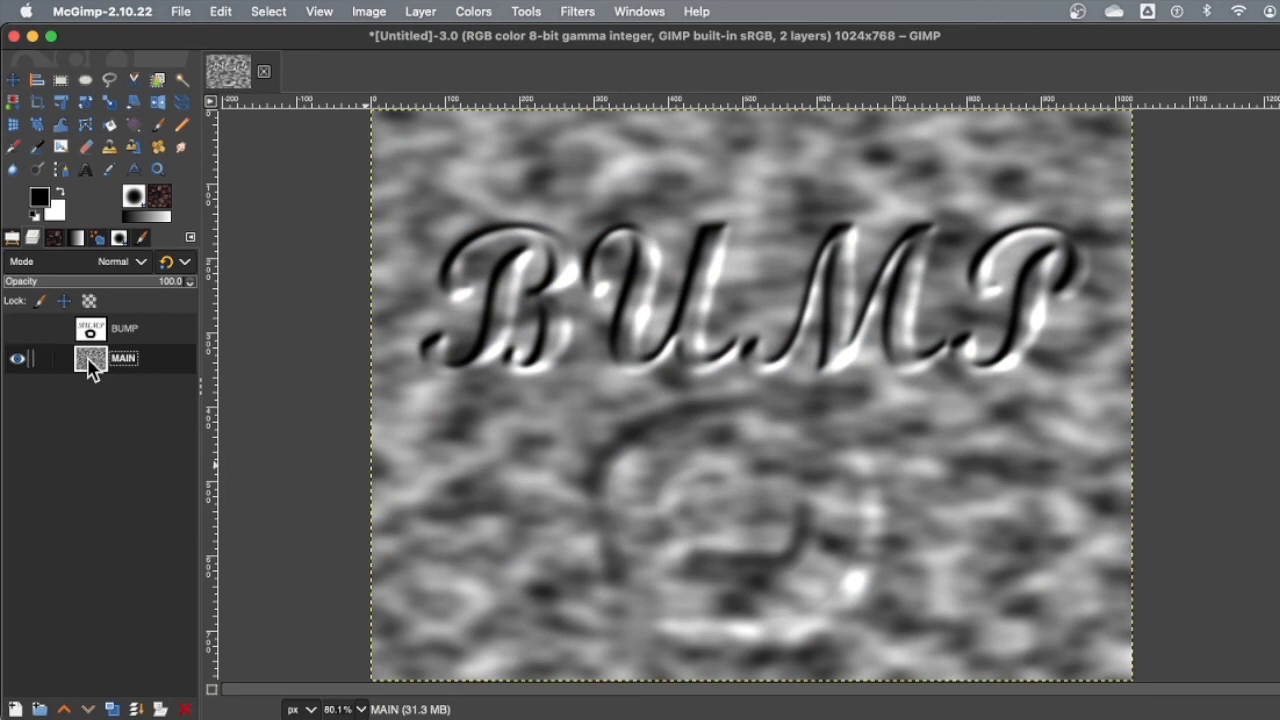
{"action": "left_click", "coordinate": [131, 124]}
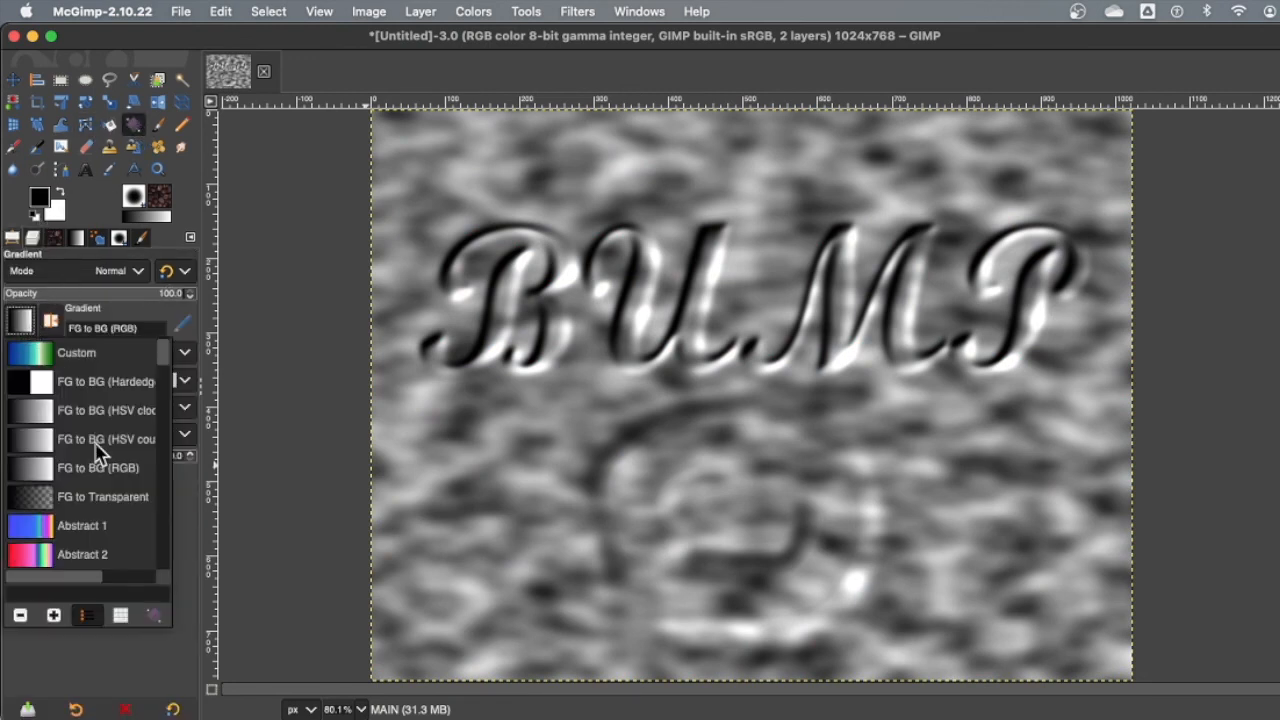
Step: Choose the Abstract 1 gradient and go to the Colors menu for mapping adjustments
{"action": "left_click", "coordinate": [81, 525]}
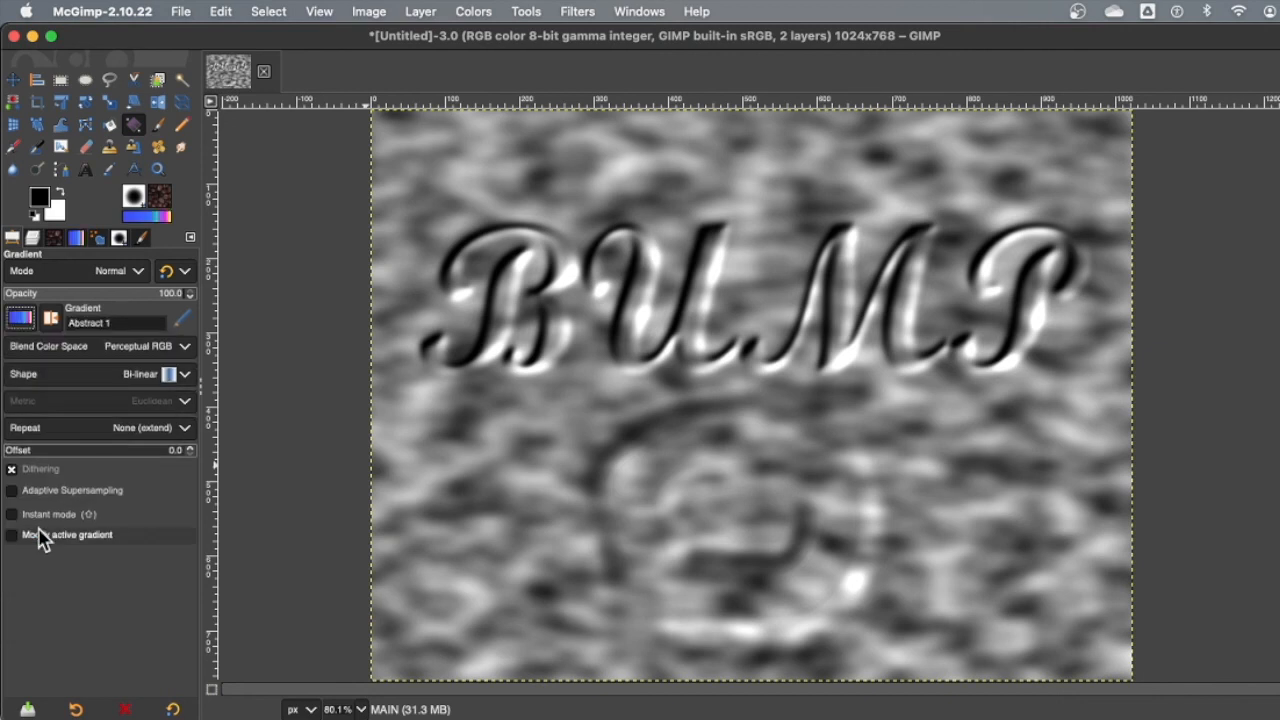
{"action": "left_click", "coordinate": [469, 11]}
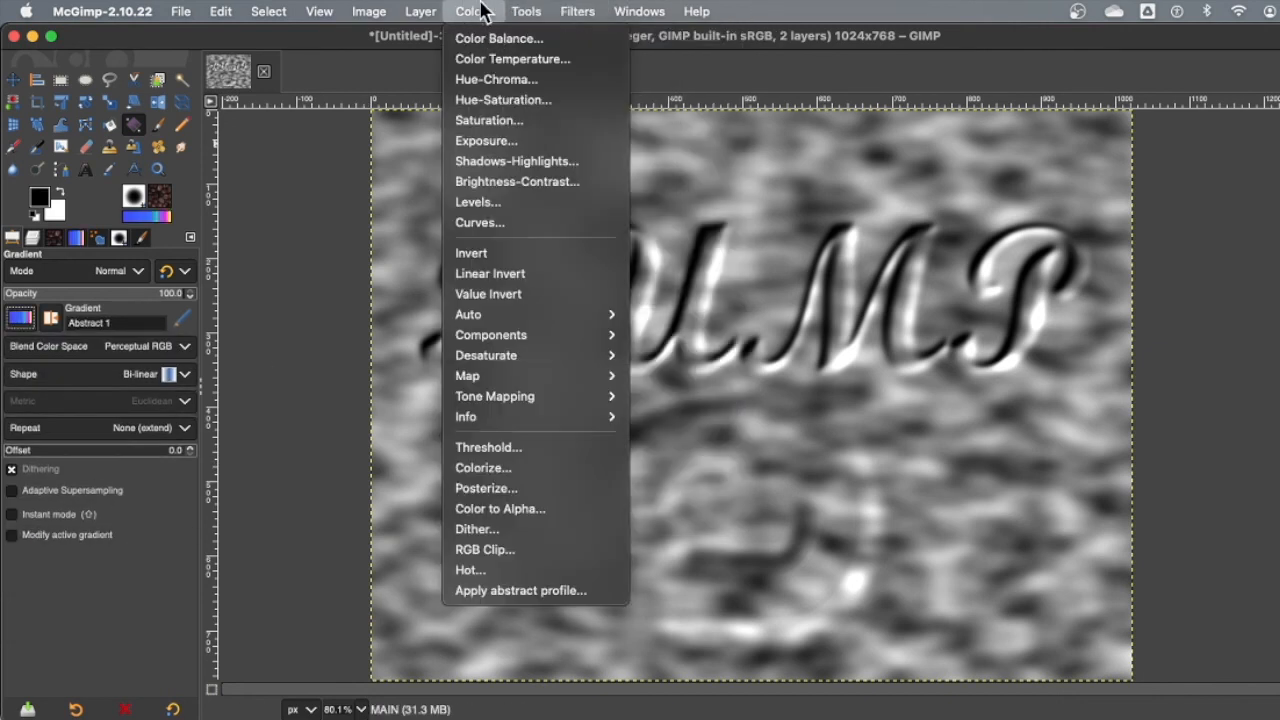
{"action": "mouse_move", "coordinate": [467, 375]}
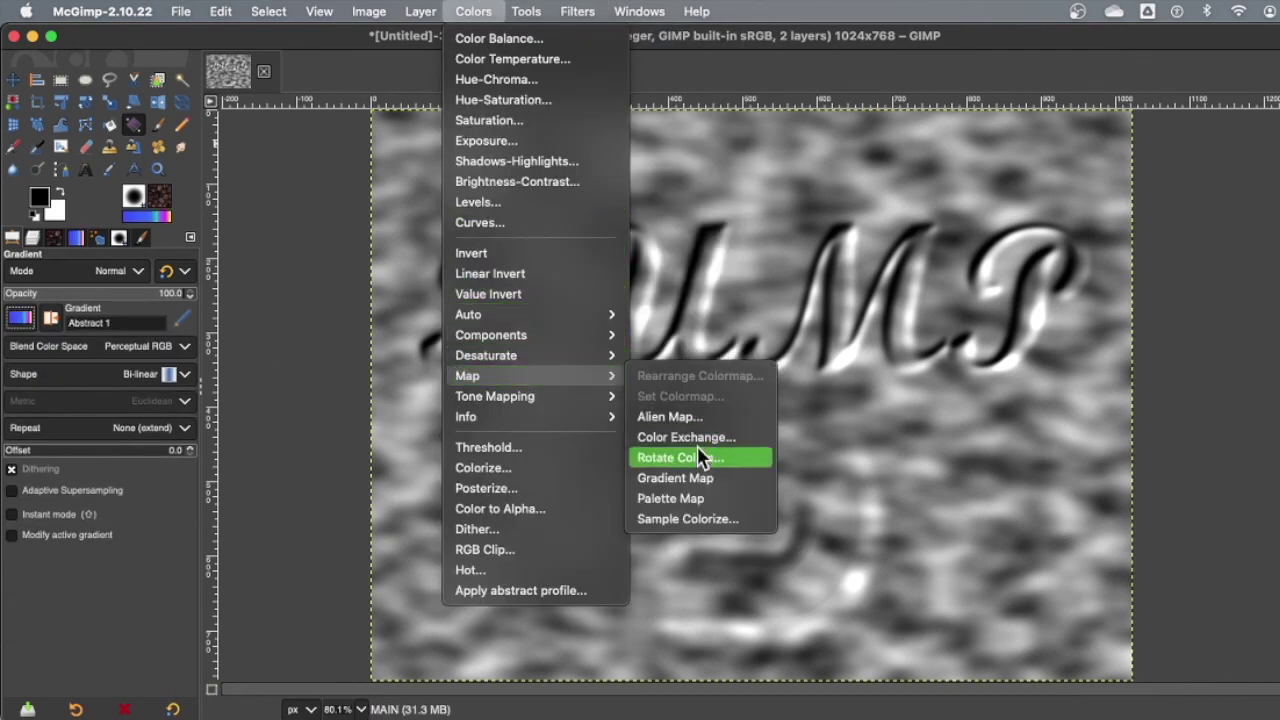